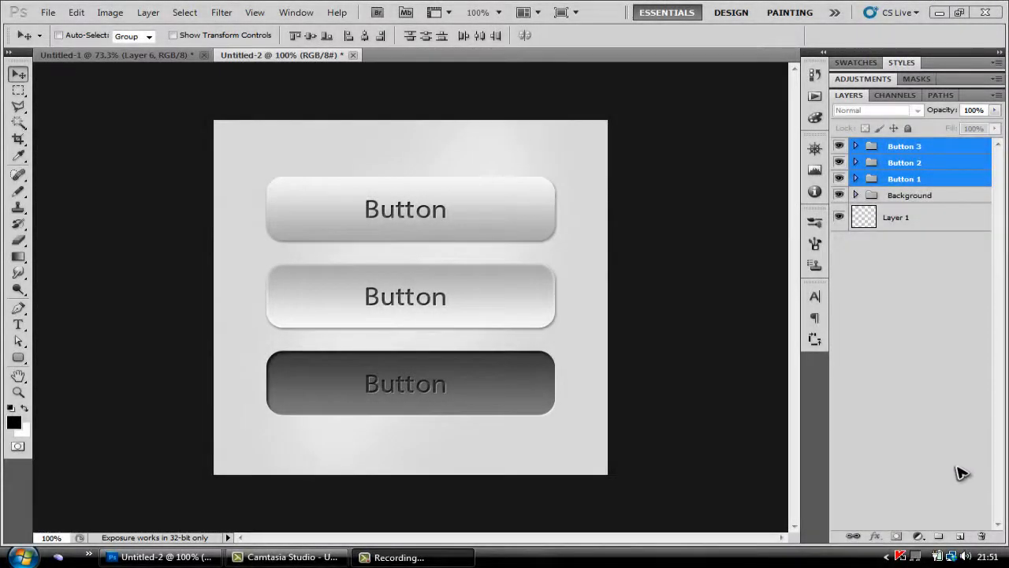
{"action": "mouse_move", "coordinate": [432, 280]}
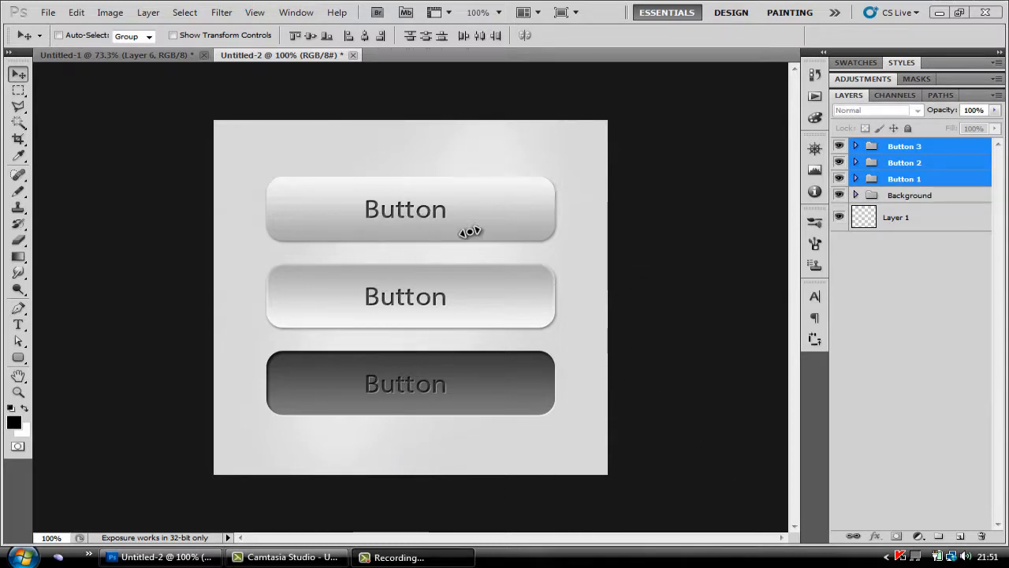
{"action": "mouse_move", "coordinate": [515, 376]}
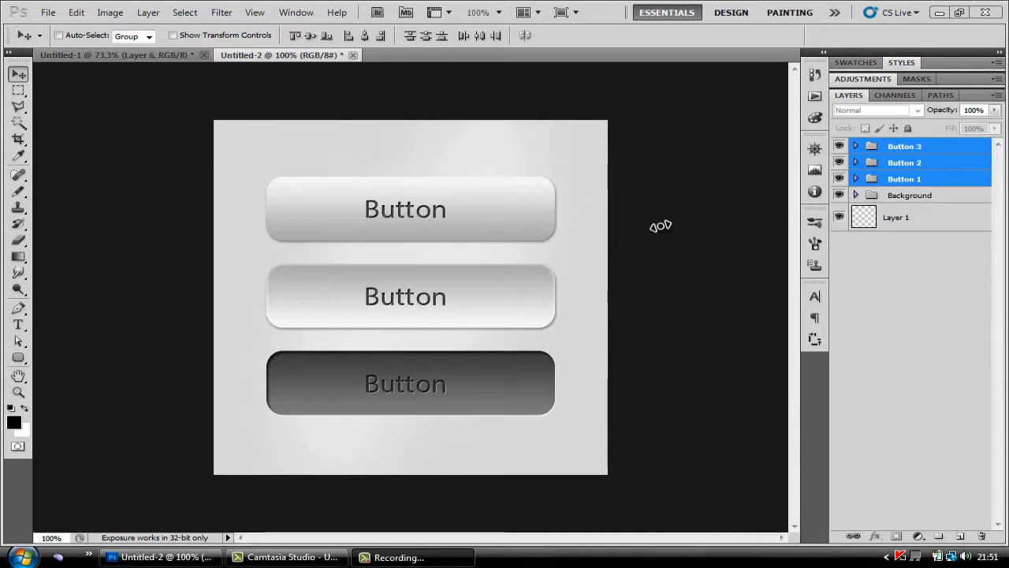
- Switch to the Untitled-1 document and draw a black rounded bar with 1 cm radius
{"action": "left_click", "coordinate": [118, 56]}
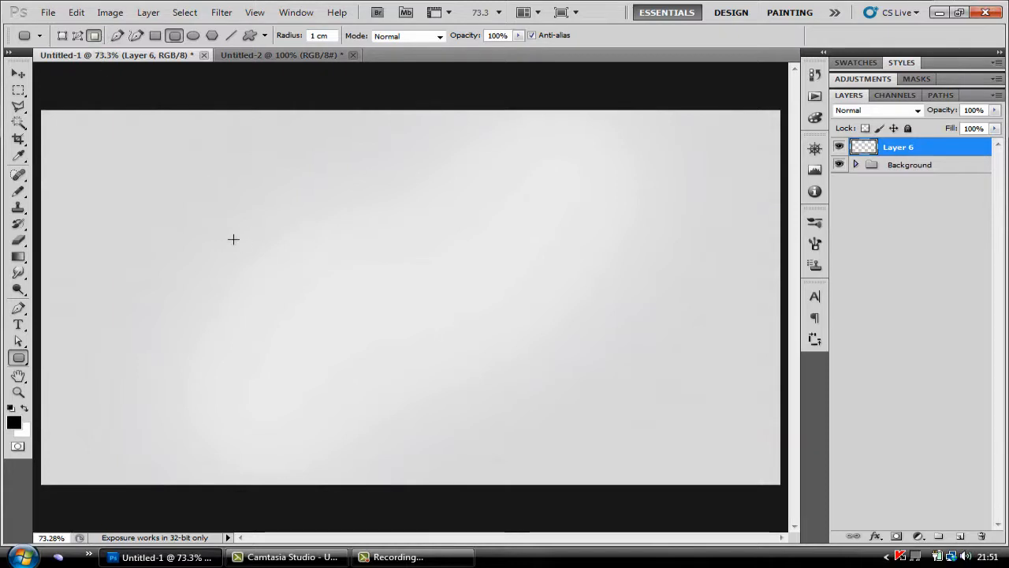
{"action": "left_click_drag", "start_coordinate": [225, 238], "coordinate": [430, 282]}
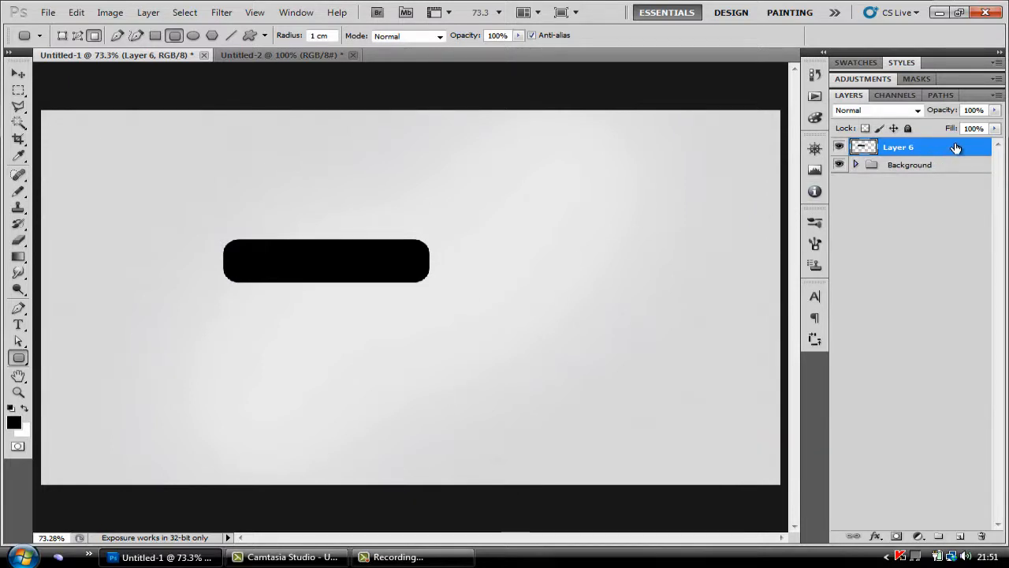
{"action": "mouse_move", "coordinate": [1002, 173]}
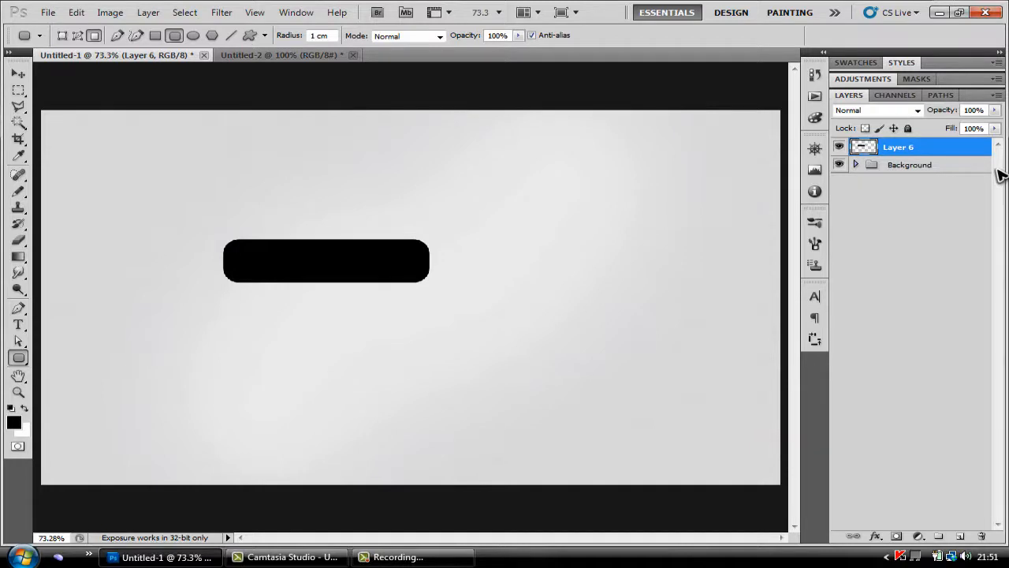
{"action": "mouse_move", "coordinate": [968, 148]}
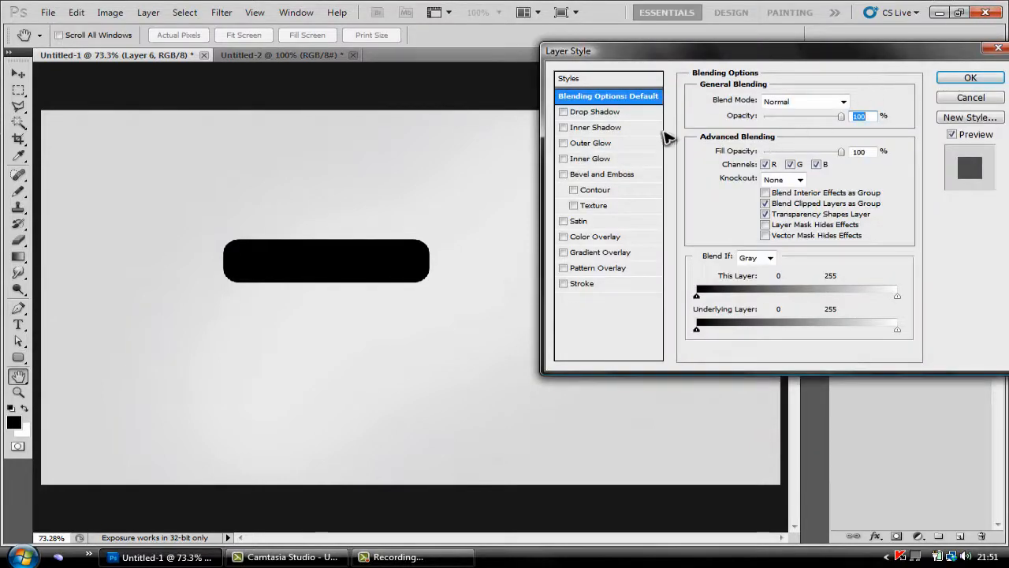
- Add a 41% drop shadow (distance 2, size 4) and a #b3b3b3-to-white gradient overlay
{"action": "left_click", "coordinate": [592, 111]}
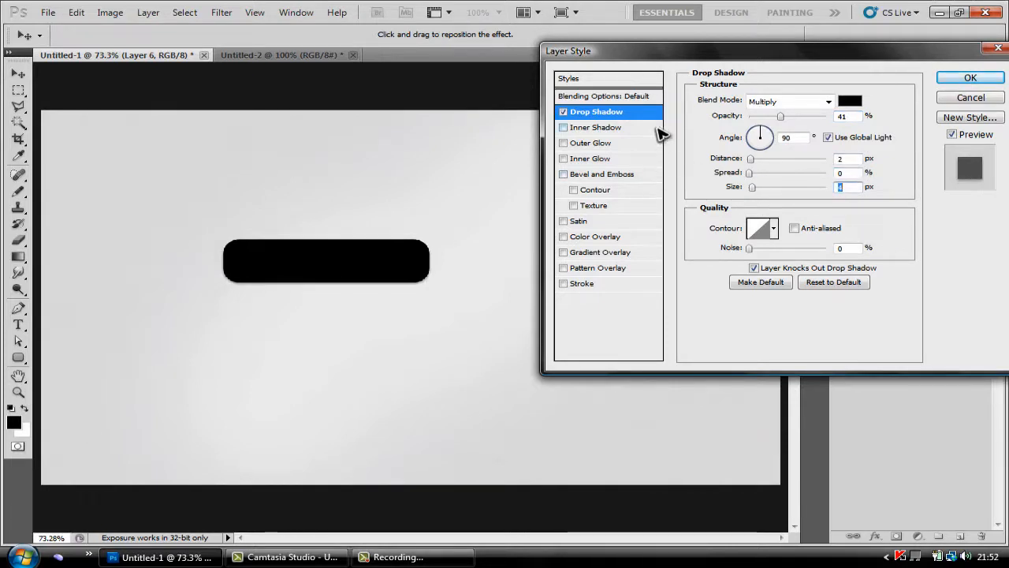
{"action": "mouse_move", "coordinate": [570, 243]}
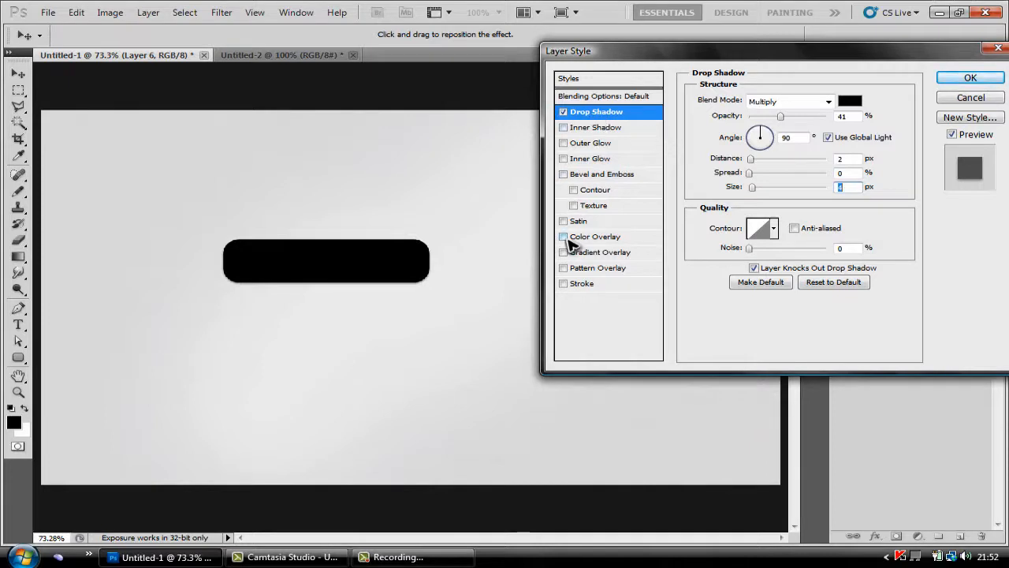
{"action": "left_click", "coordinate": [563, 251]}
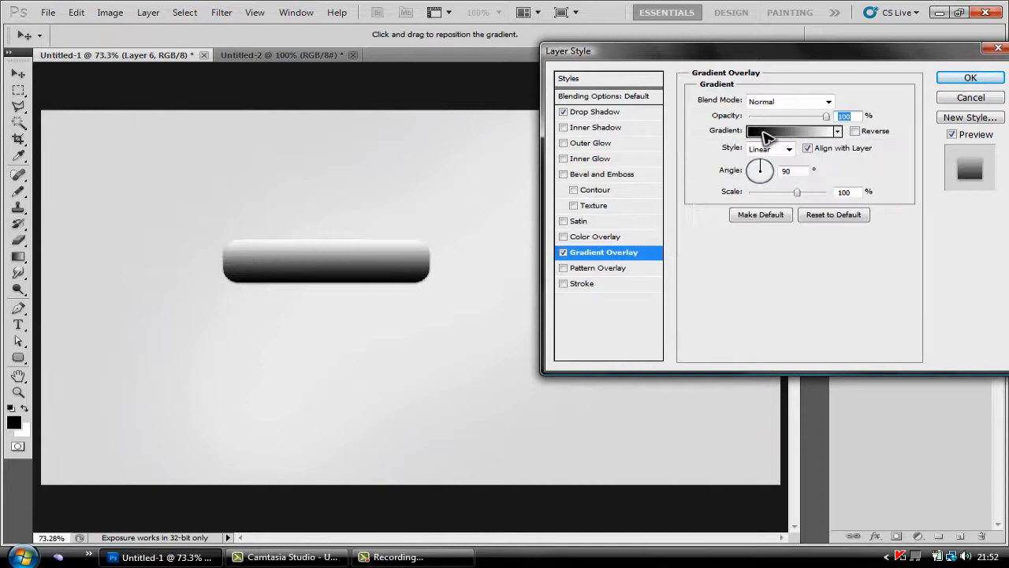
{"action": "left_click", "coordinate": [794, 131]}
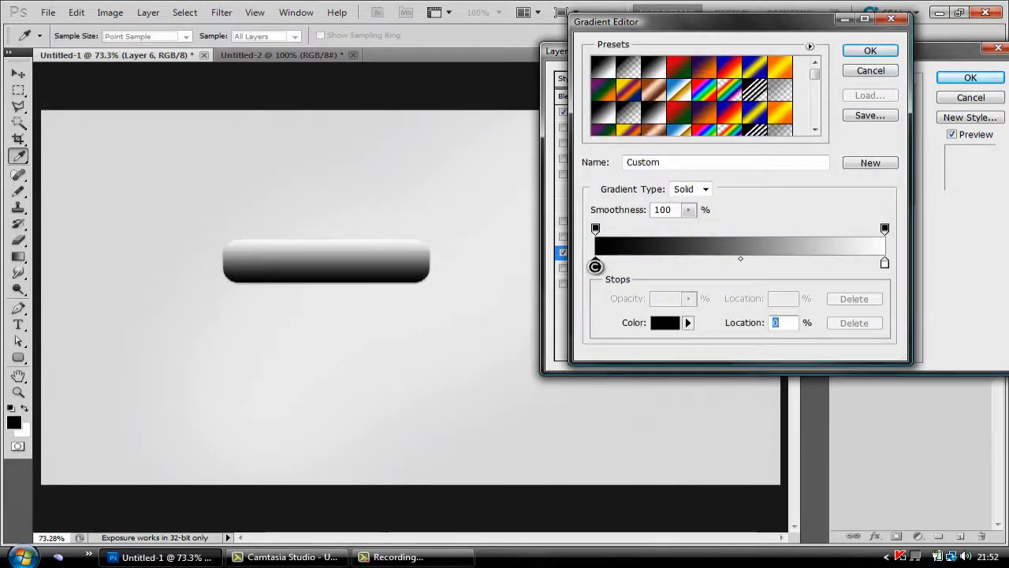
{"action": "left_click", "coordinate": [655, 323]}
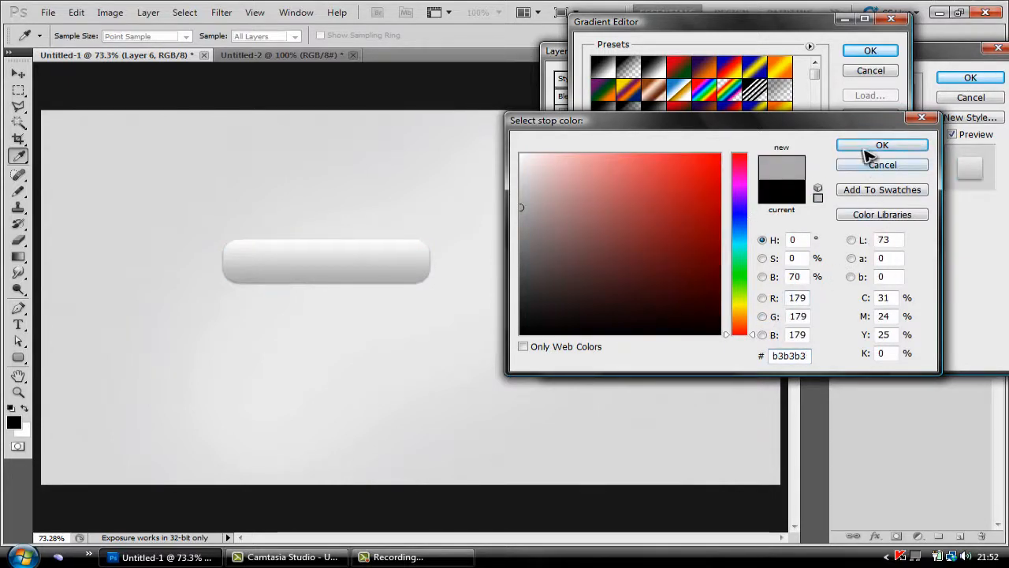
{"action": "left_click", "coordinate": [882, 145]}
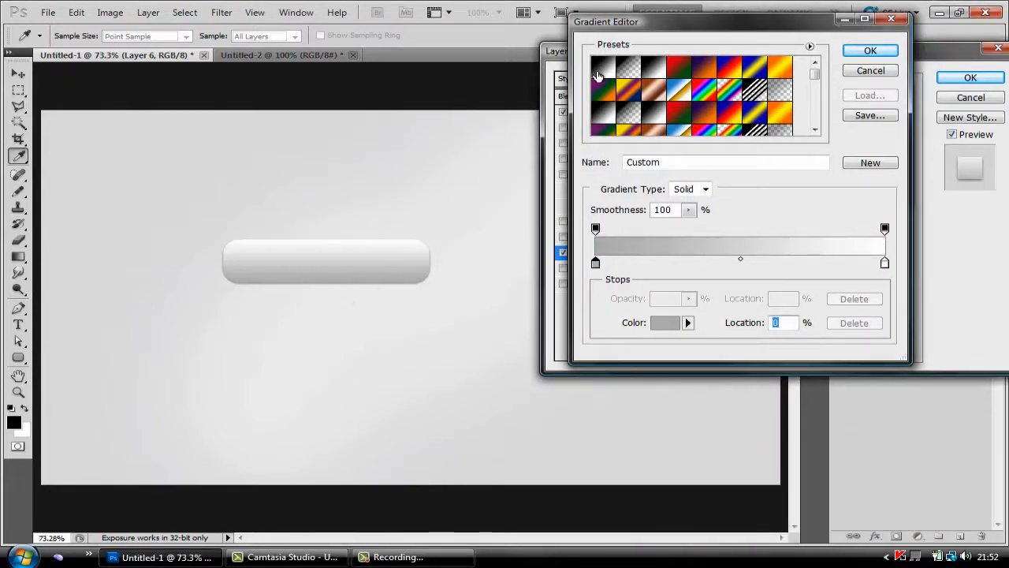
{"action": "left_click", "coordinate": [877, 50]}
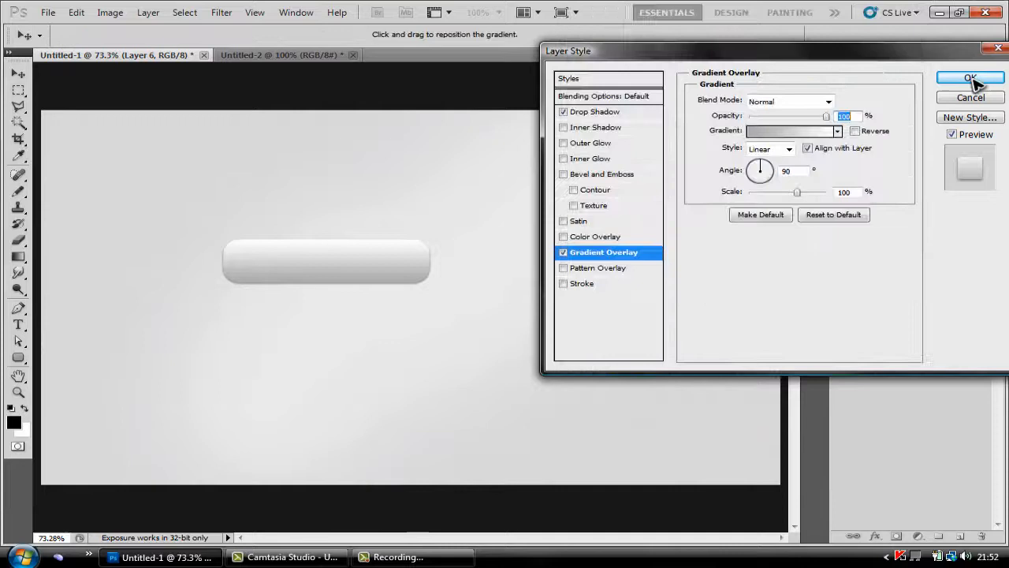
- Apply the bar's styles, then add and commit the text 'Button' on the bar
{"action": "left_click", "coordinate": [963, 78]}
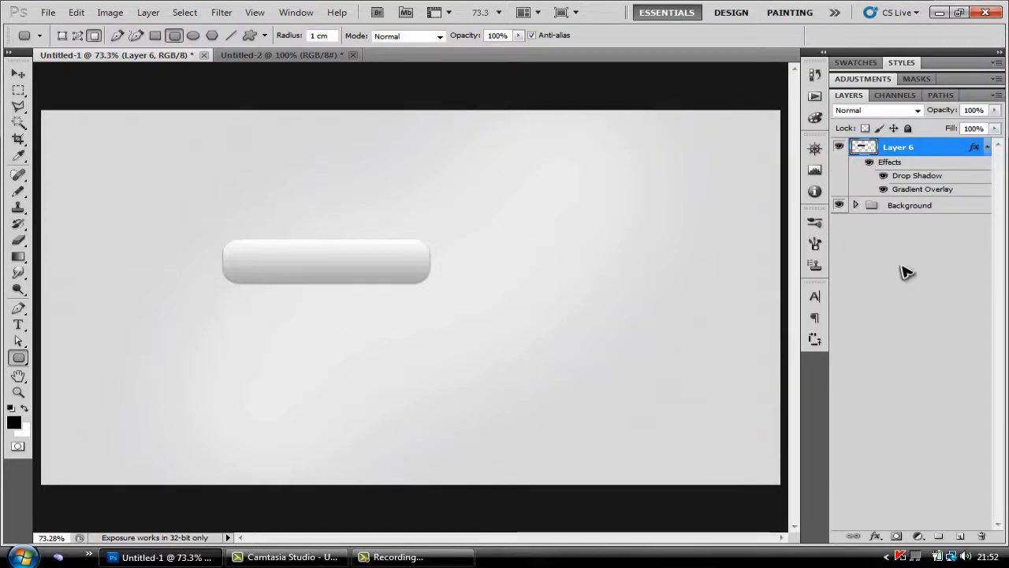
{"action": "mouse_move", "coordinate": [921, 312]}
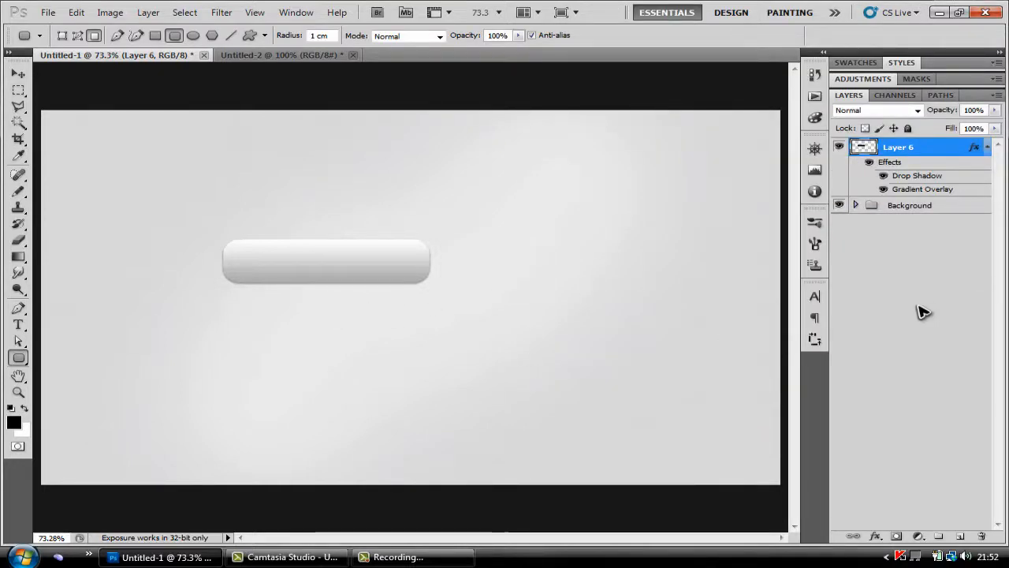
{"action": "left_click", "coordinate": [13, 323]}
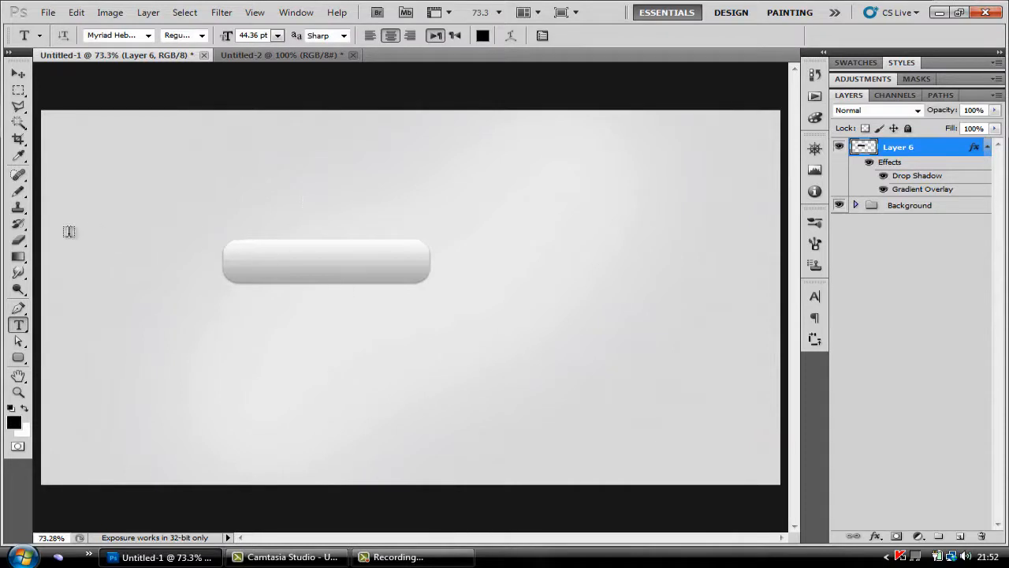
{"action": "mouse_move", "coordinate": [34, 317]}
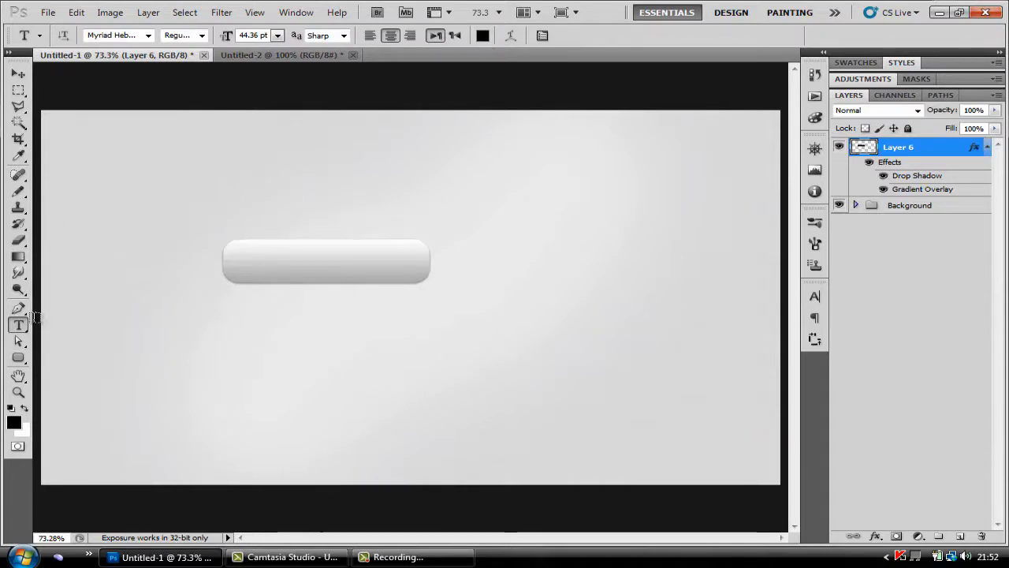
{"action": "mouse_move", "coordinate": [236, 207]}
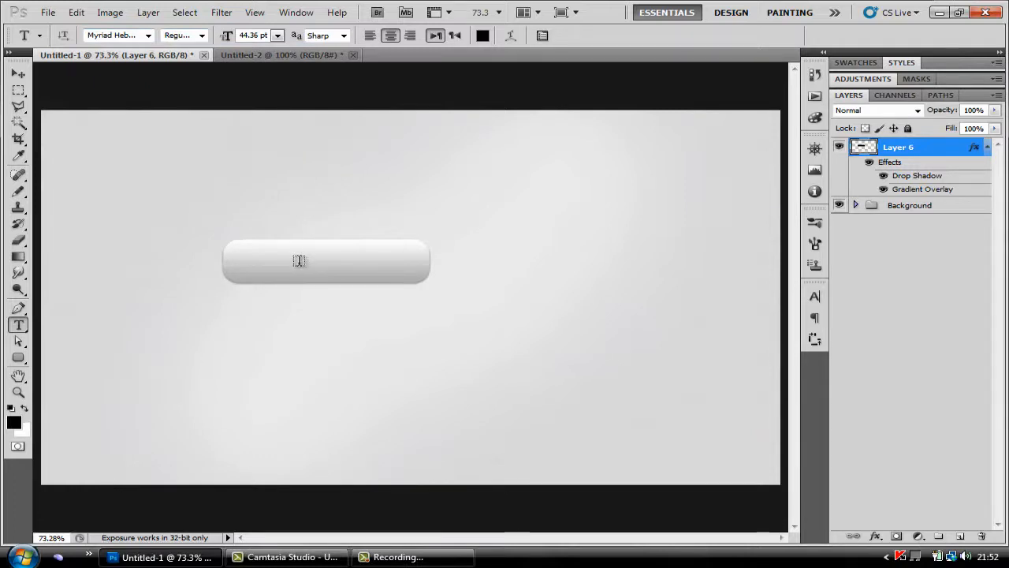
{"action": "left_click", "coordinate": [298, 261]}
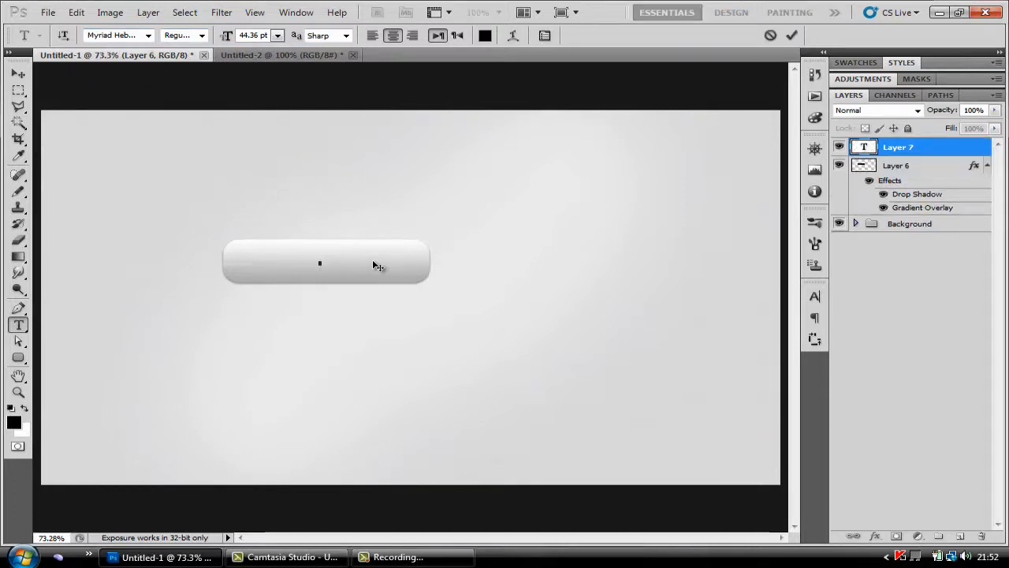
{"action": "type", "text": "Button"}
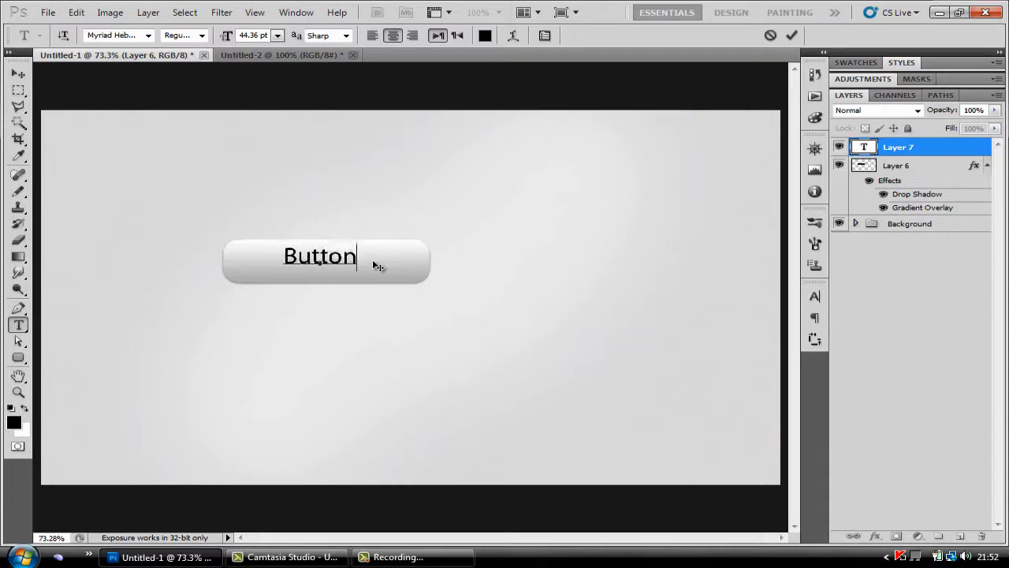
{"action": "left_click", "coordinate": [798, 35]}
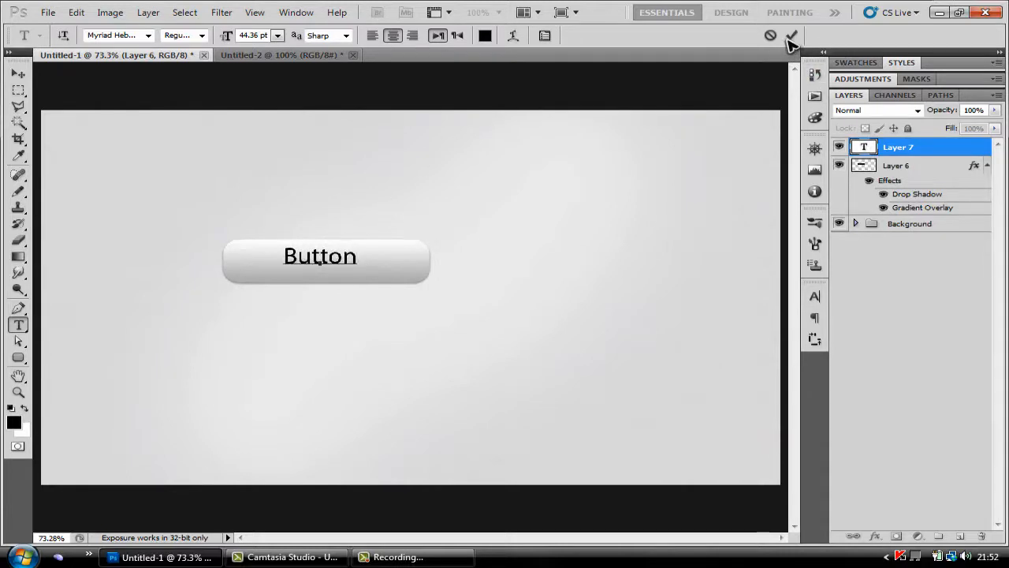
{"action": "left_click", "coordinate": [798, 33]}
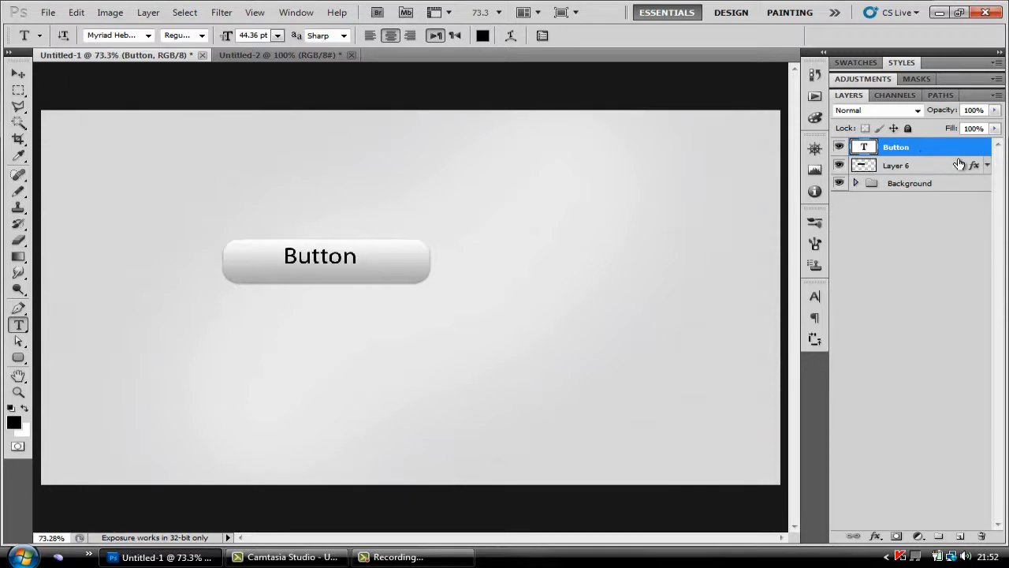
{"action": "mouse_move", "coordinate": [946, 173]}
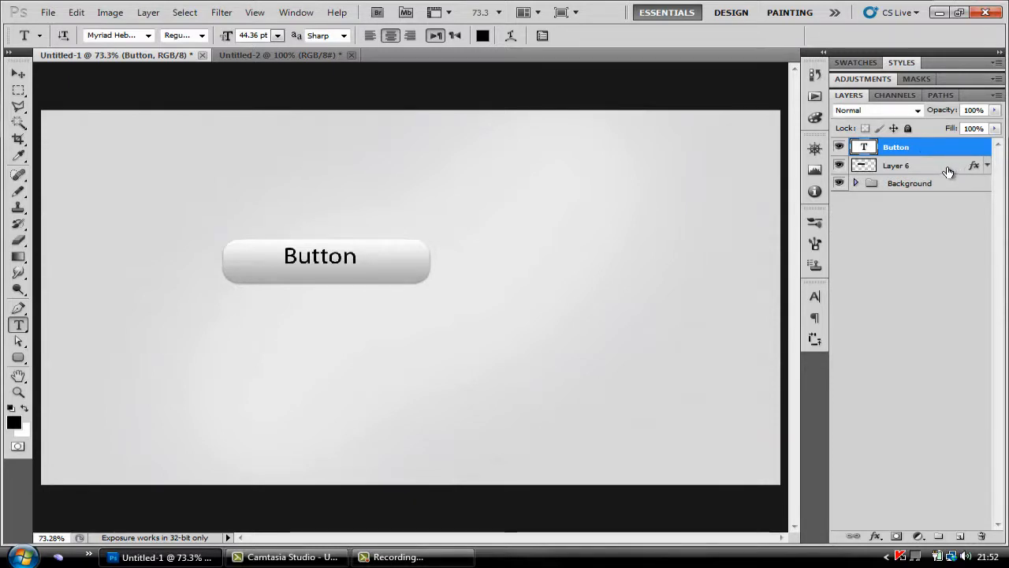
- Select the Button text layer in the Layers panel to reach its Layer Style
{"action": "left_click", "coordinate": [917, 166]}
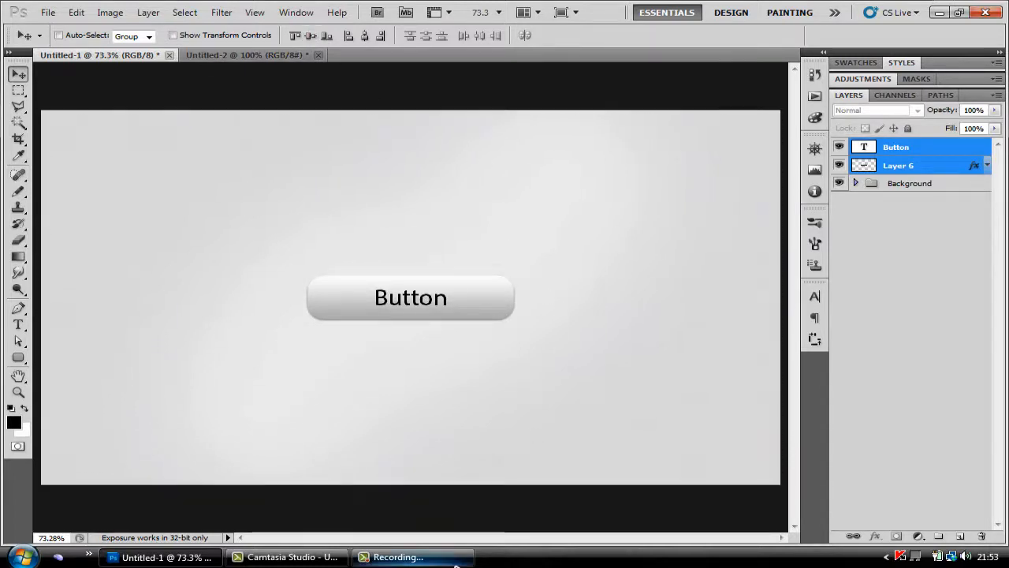
{"action": "mouse_move", "coordinate": [927, 369]}
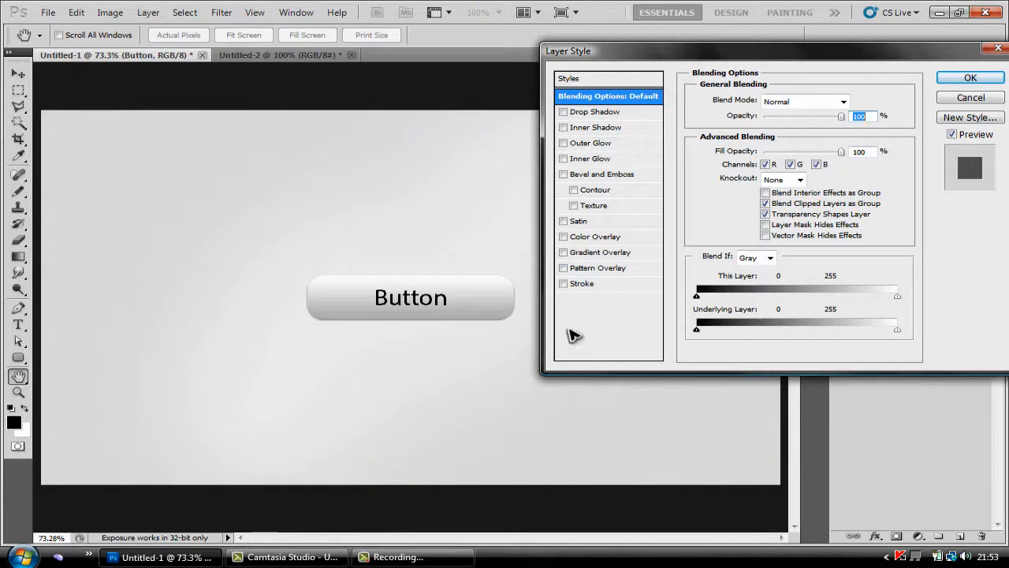
{"action": "mouse_move", "coordinate": [744, 154]}
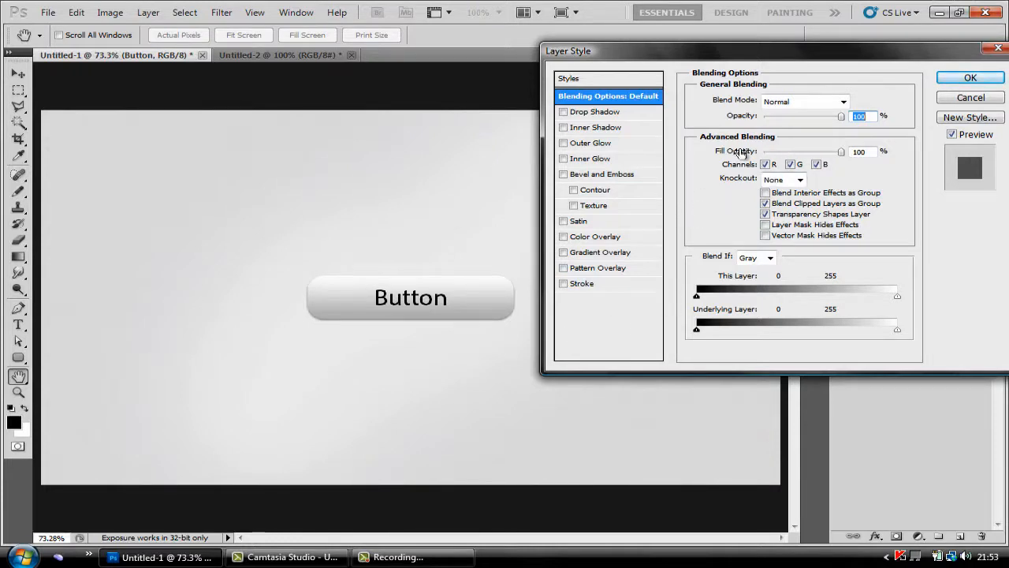
- Add a white drop shadow (distance 2, size 2) and a 2 px inner shadow to the text
{"action": "left_click", "coordinate": [595, 111]}
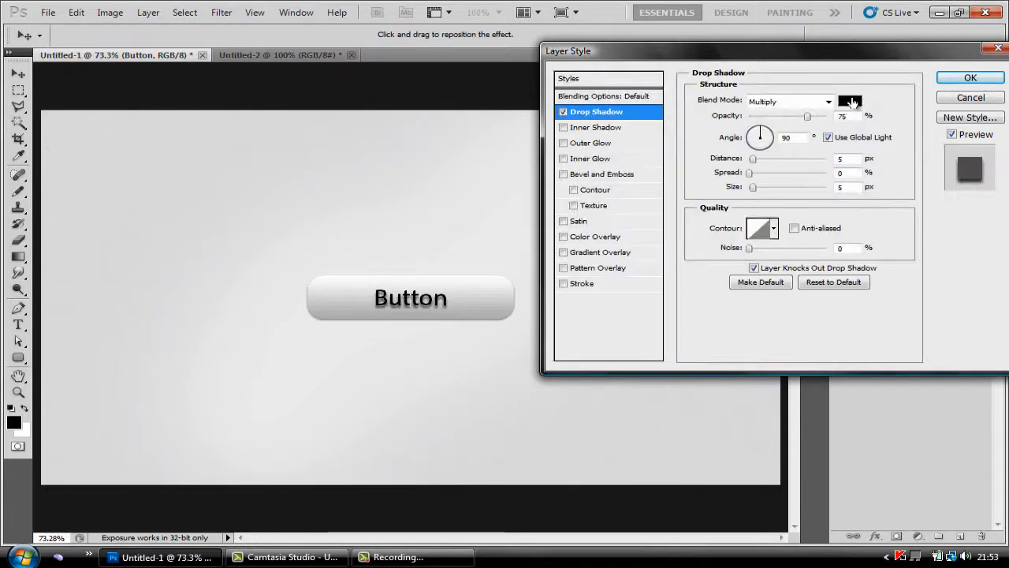
{"action": "left_click", "coordinate": [850, 100]}
{"action": "type", "text": "2"}
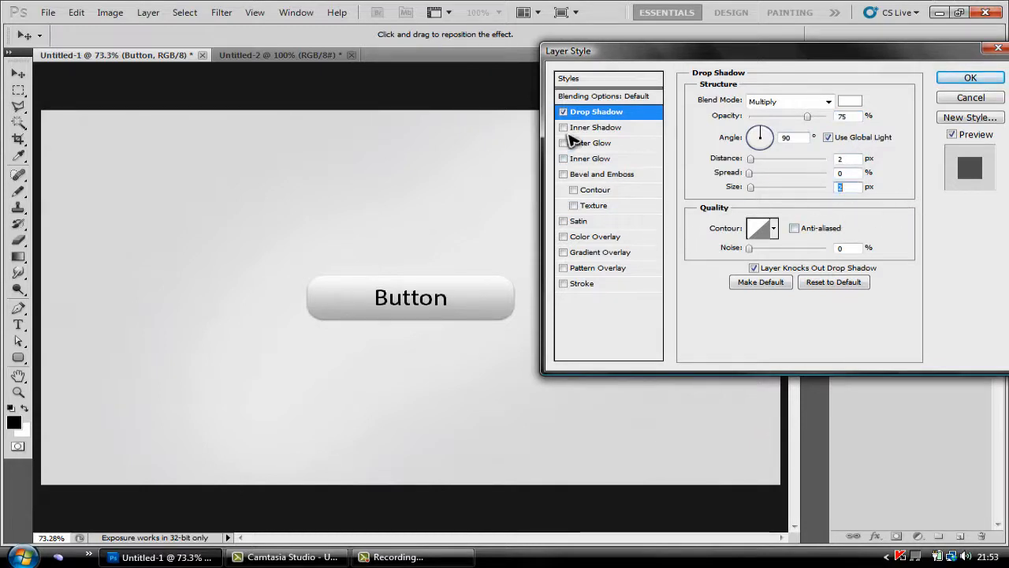
{"action": "mouse_move", "coordinate": [570, 145]}
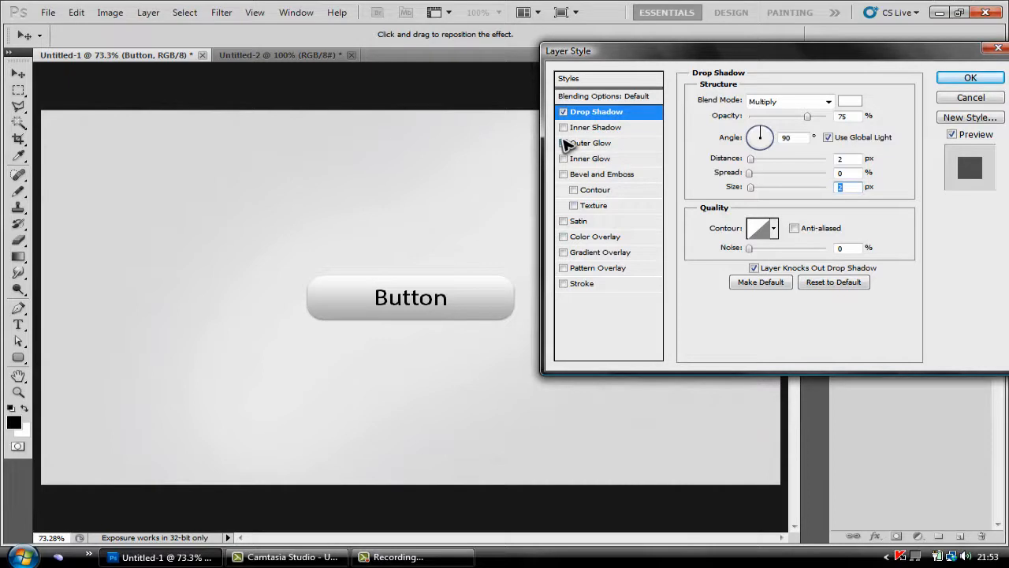
{"action": "left_click", "coordinate": [596, 127]}
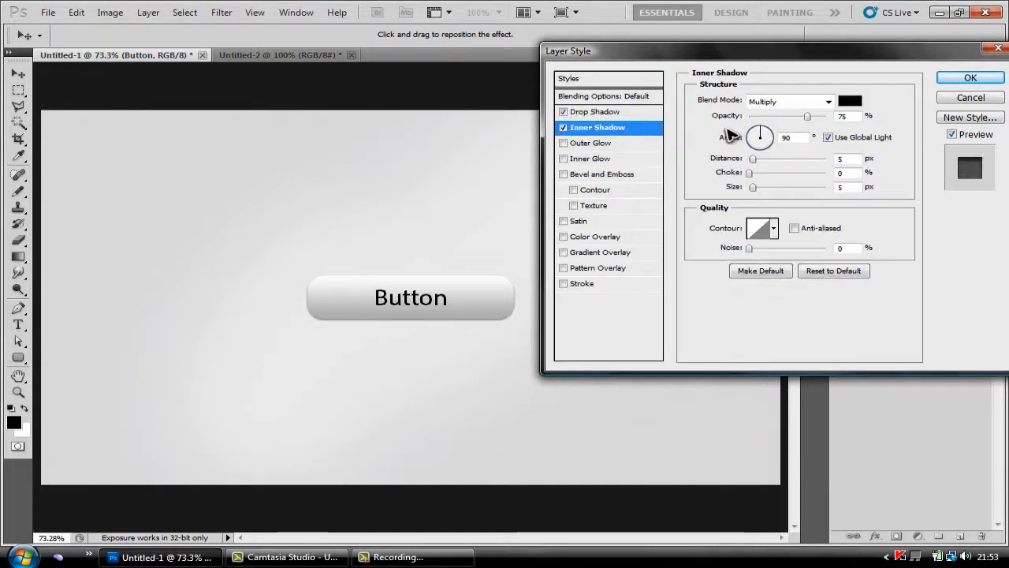
{"action": "mouse_move", "coordinate": [887, 122]}
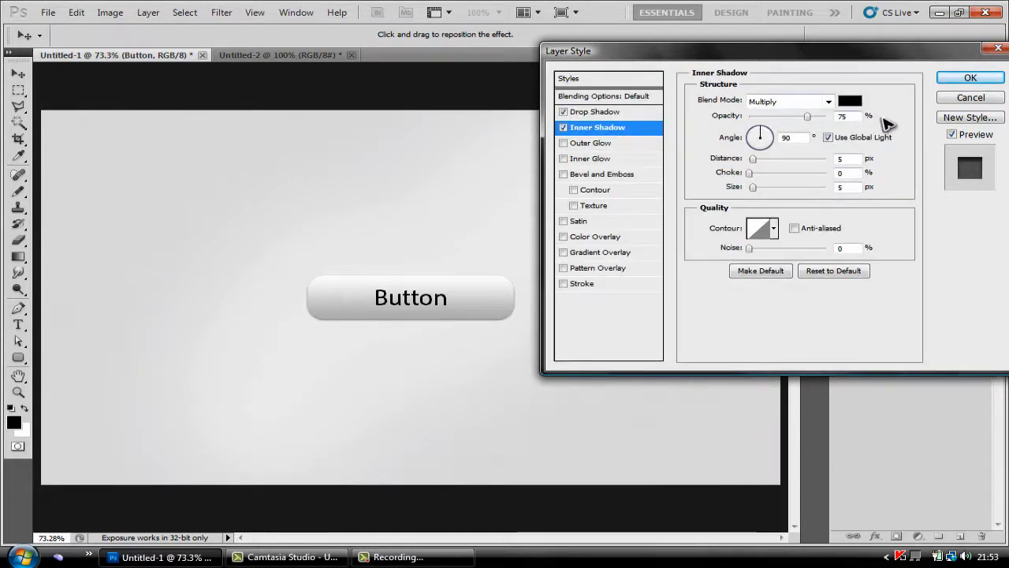
{"action": "mouse_move", "coordinate": [881, 125]}
{"action": "type", "text": "2"}
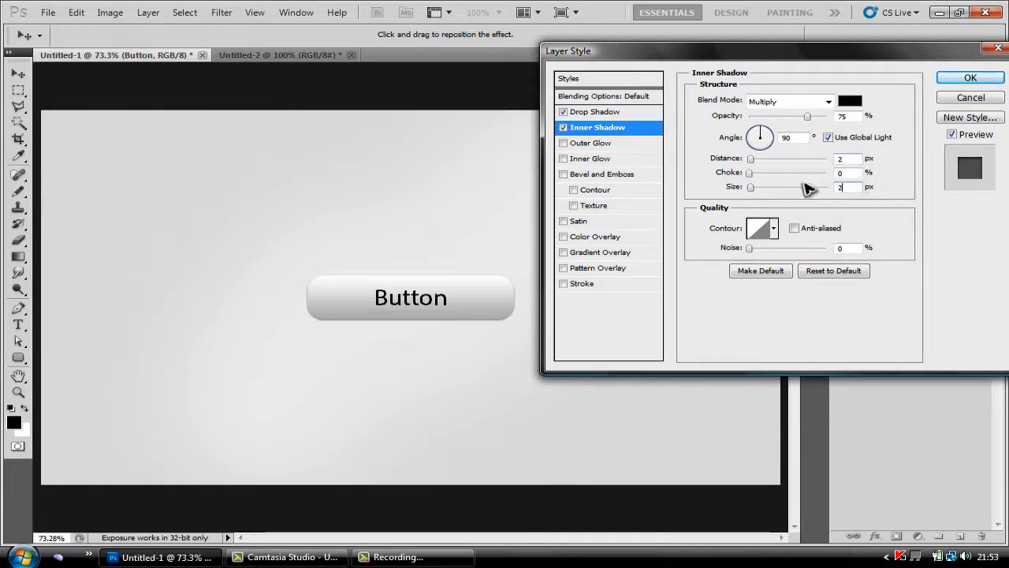
{"action": "mouse_move", "coordinate": [809, 160]}
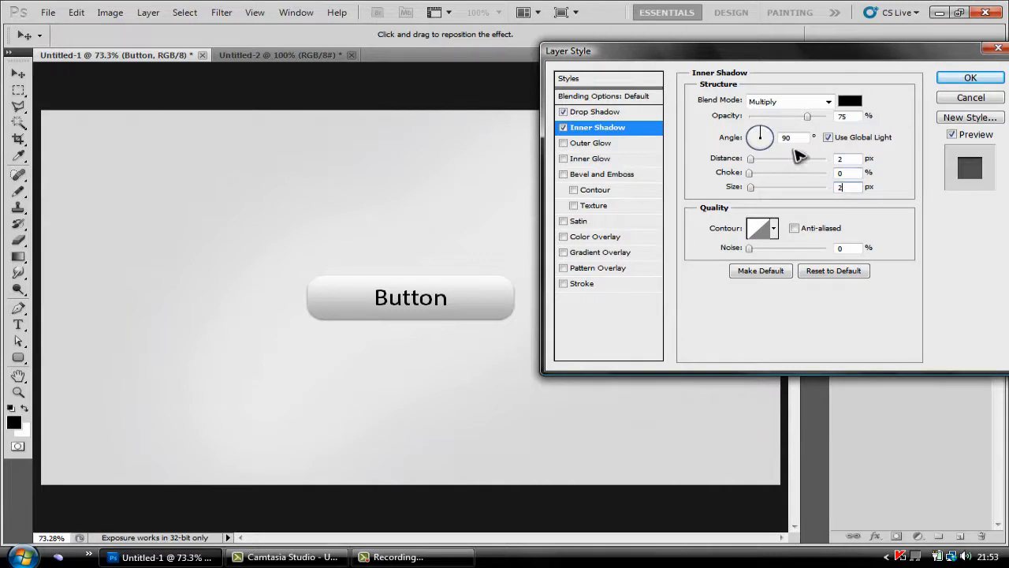
{"action": "left_click", "coordinate": [598, 236]}
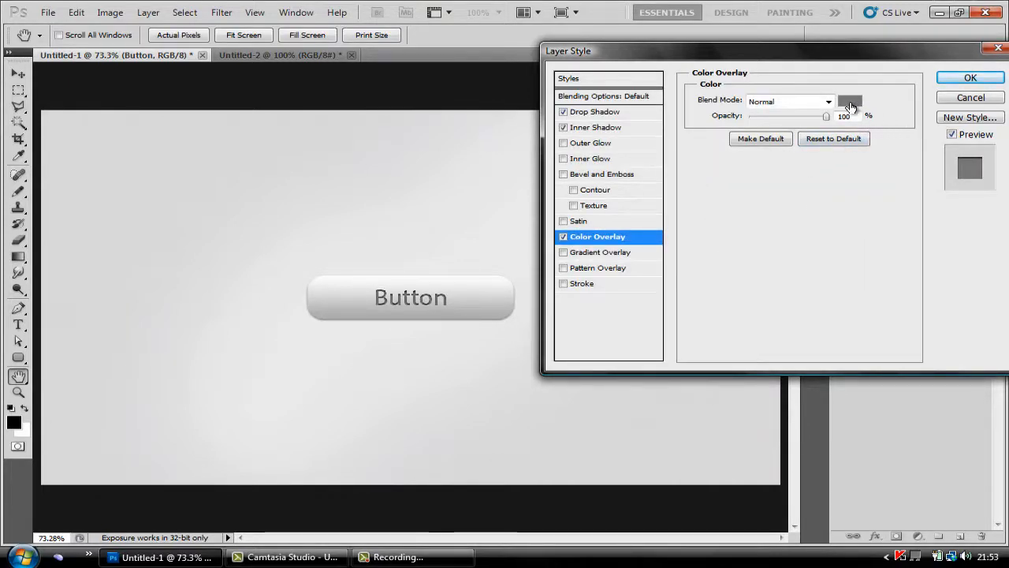
- Set the text's colour overlay to #5b5b5b and apply the layer styles
{"action": "left_click", "coordinate": [851, 100]}
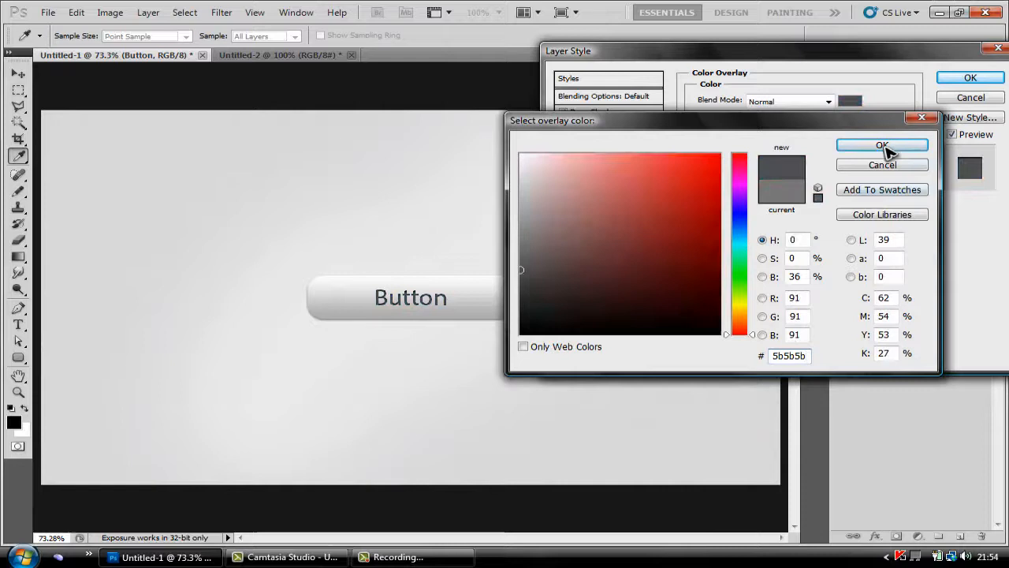
{"action": "left_click", "coordinate": [882, 145]}
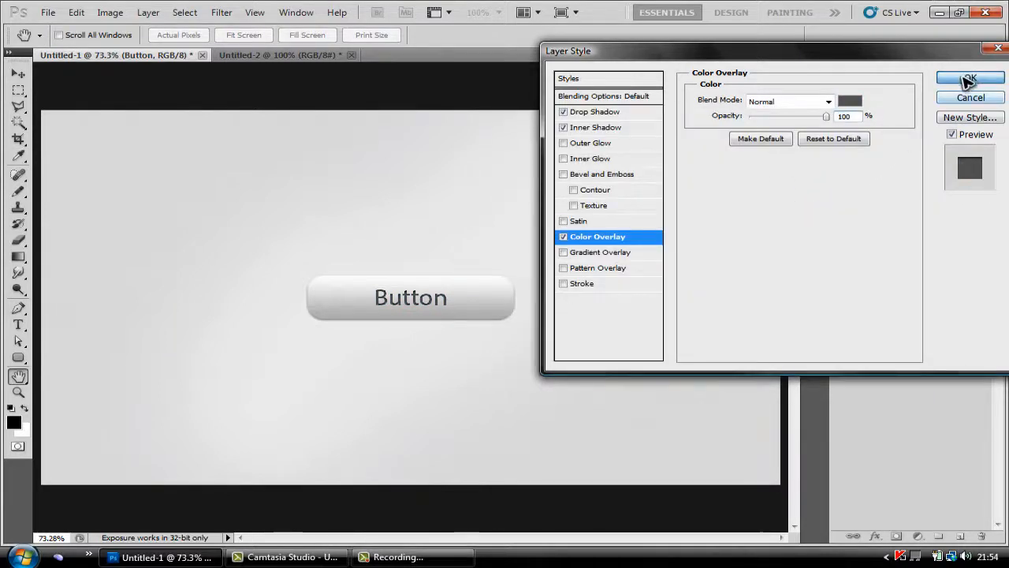
{"action": "left_click", "coordinate": [969, 77]}
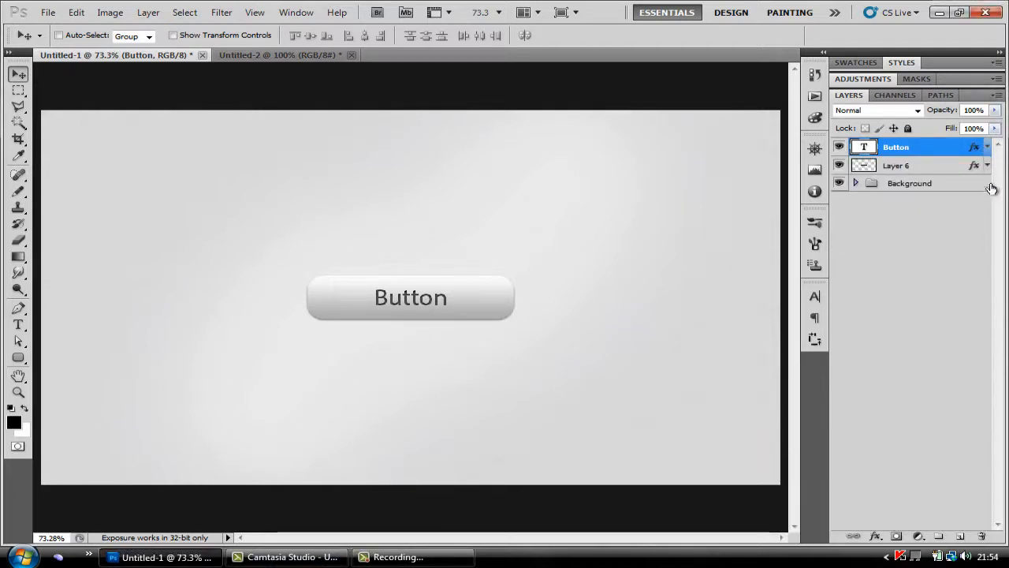
- Group the Button and Layer 6 layers, duplicate Group 1, and move the copy below
{"action": "left_click", "coordinate": [908, 165]}
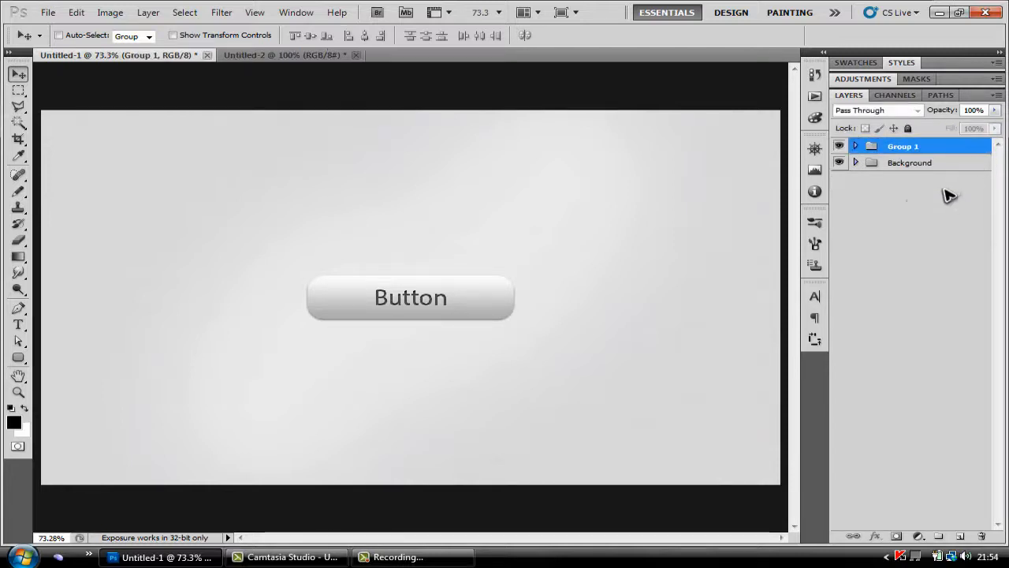
{"action": "right_click", "coordinate": [917, 146]}
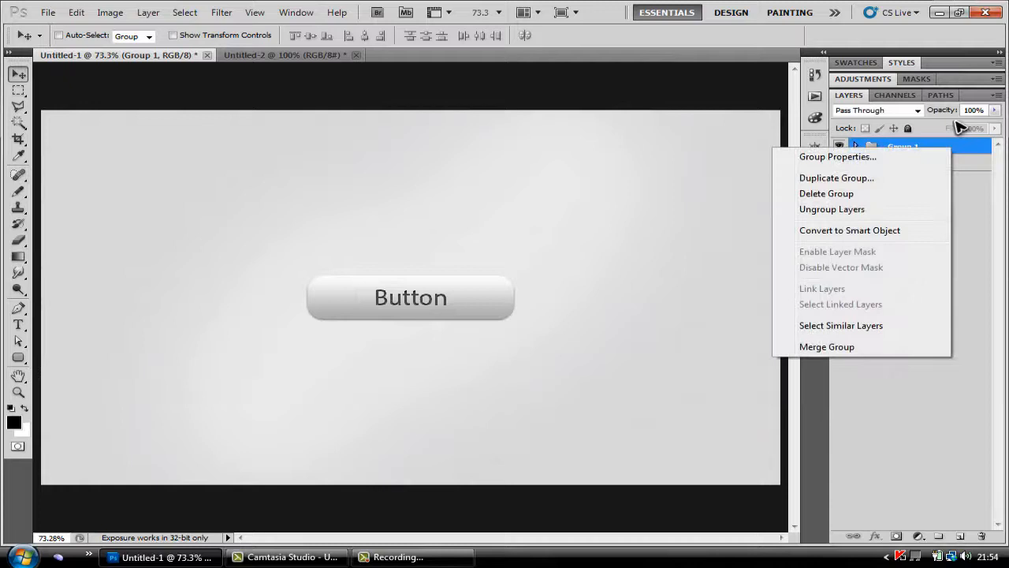
{"action": "left_click", "coordinate": [837, 177]}
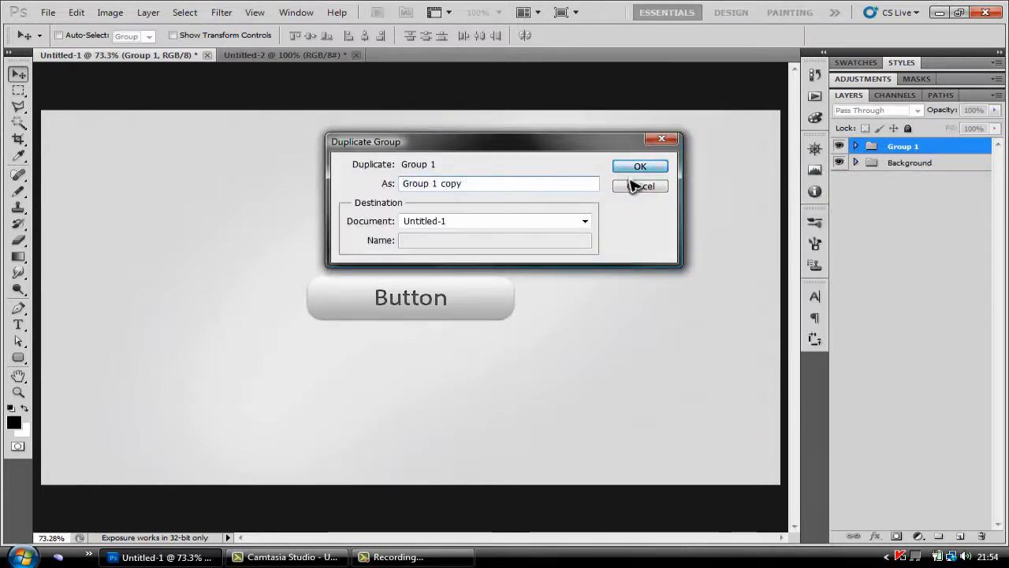
{"action": "left_click", "coordinate": [640, 165]}
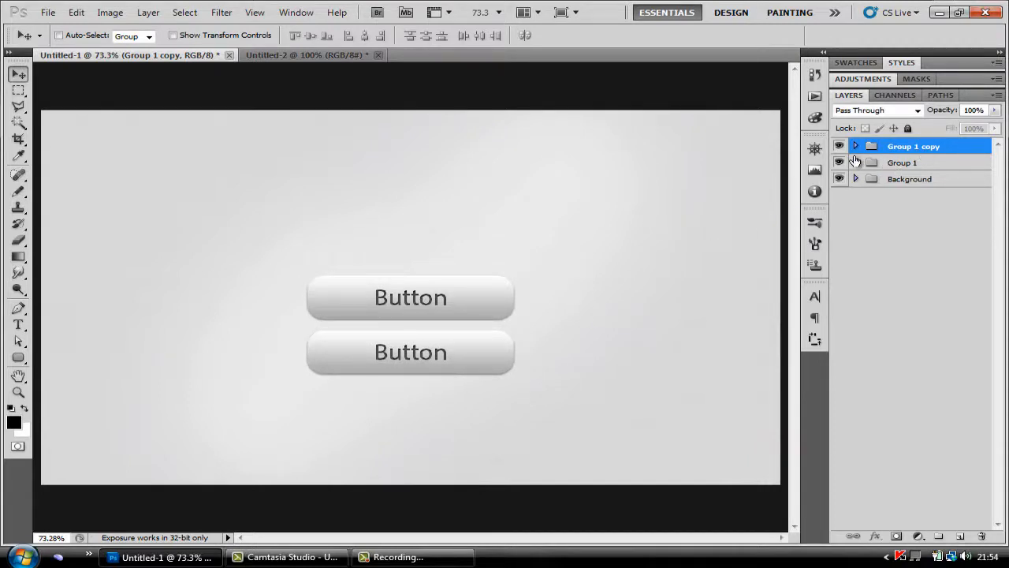
{"action": "left_click", "coordinate": [855, 146]}
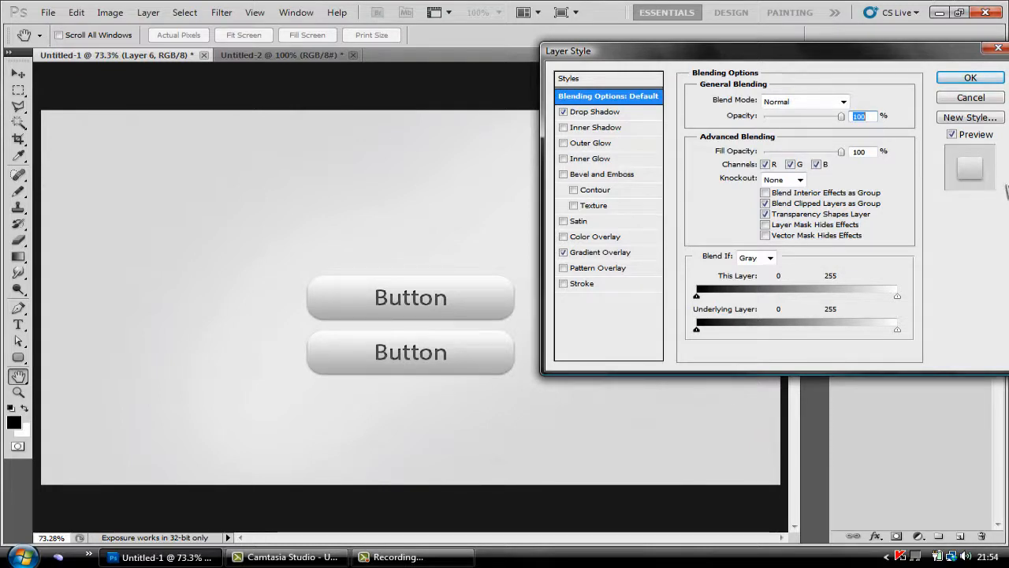
{"action": "mouse_move", "coordinate": [716, 43]}
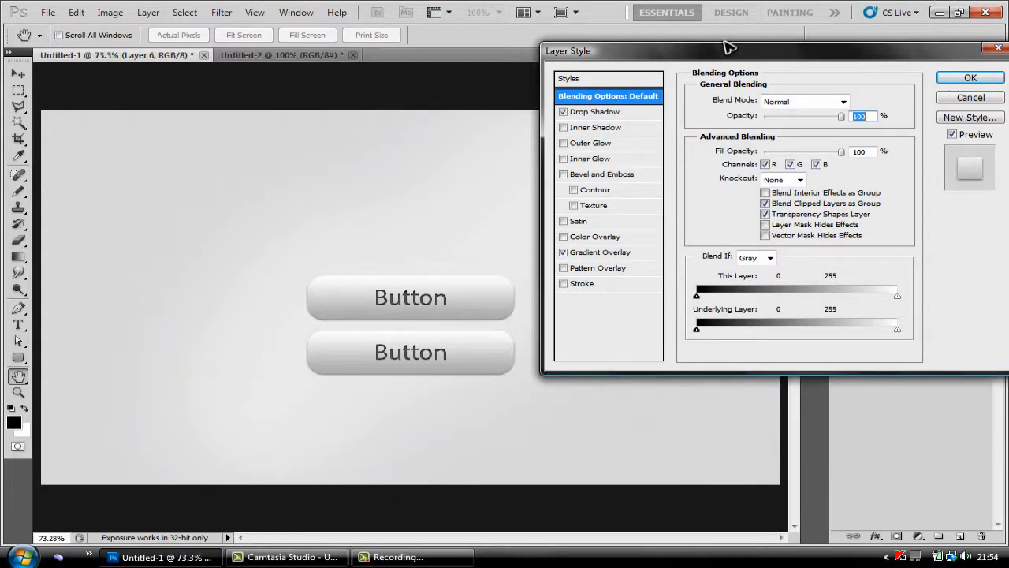
- Give the copied bar a 56% inner glow and a reversed gradient overlay
{"action": "left_click", "coordinate": [562, 127]}
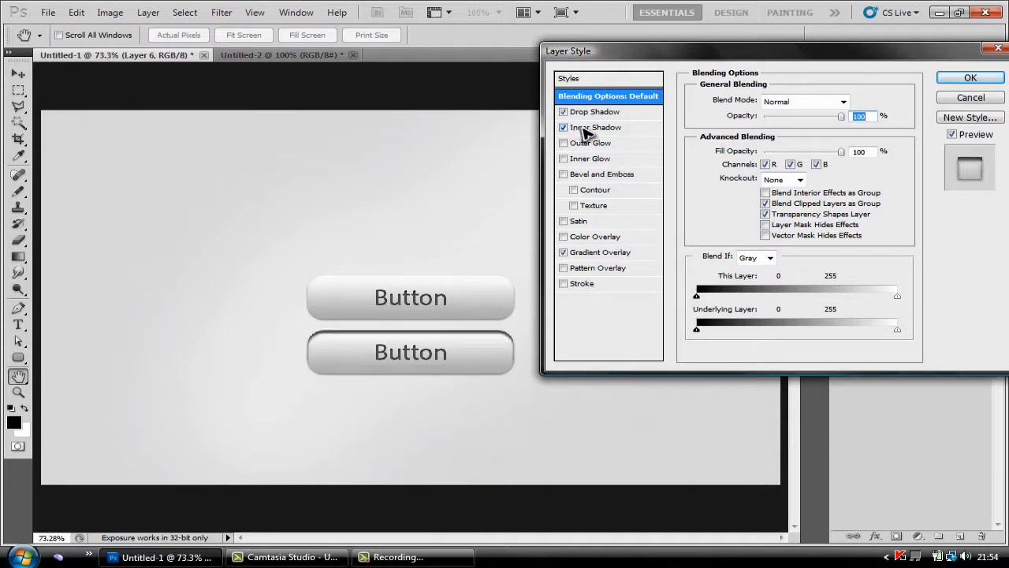
{"action": "left_click", "coordinate": [563, 127]}
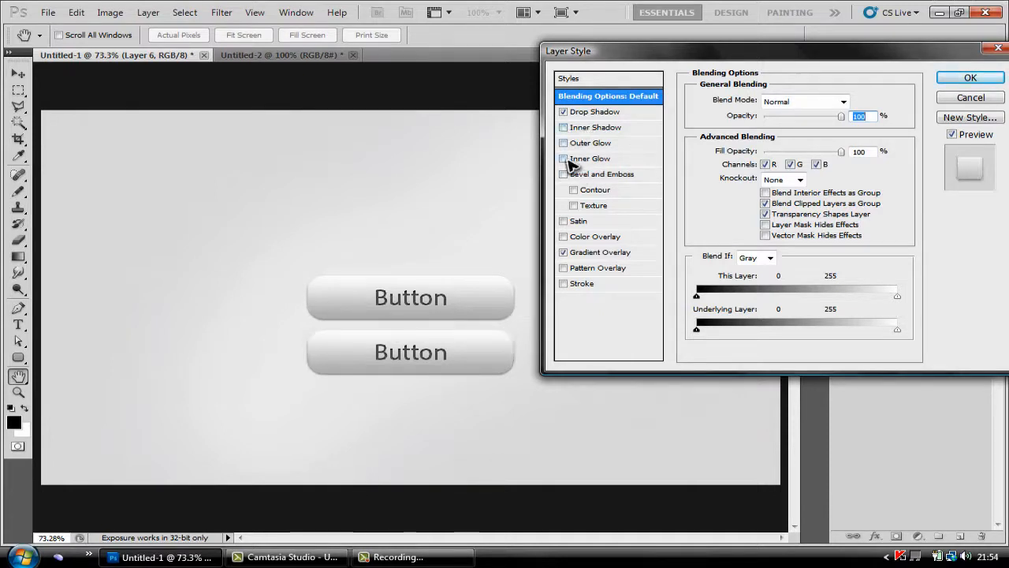
{"action": "left_click", "coordinate": [594, 158]}
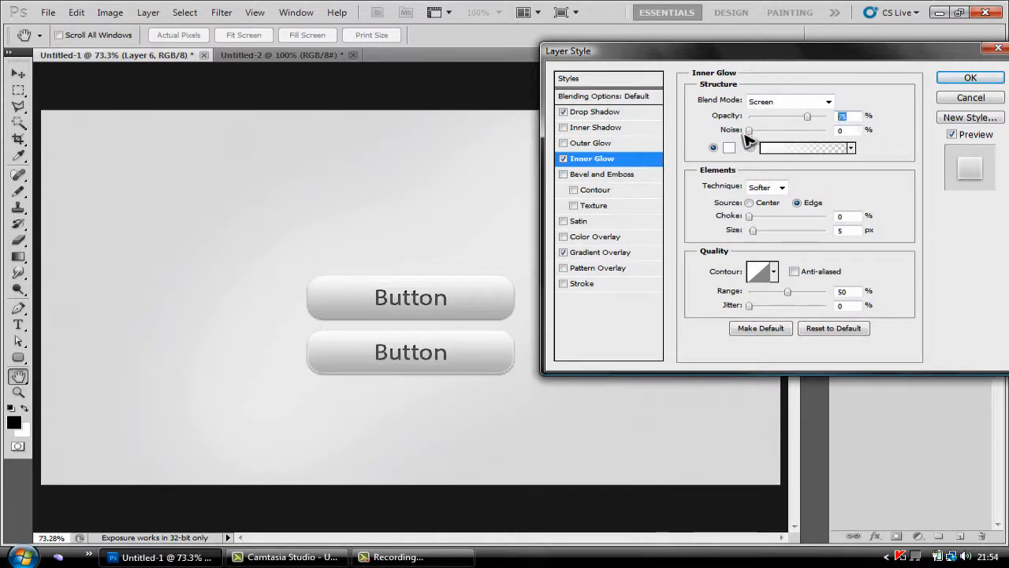
{"action": "left_click_drag", "start_coordinate": [807, 116], "coordinate": [792, 116]}
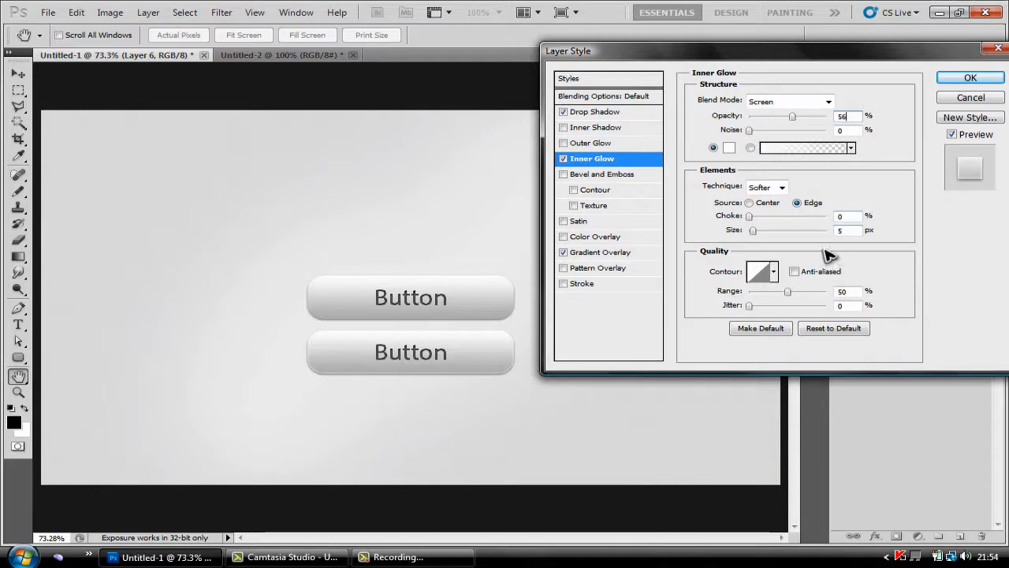
{"action": "left_click", "coordinate": [600, 251]}
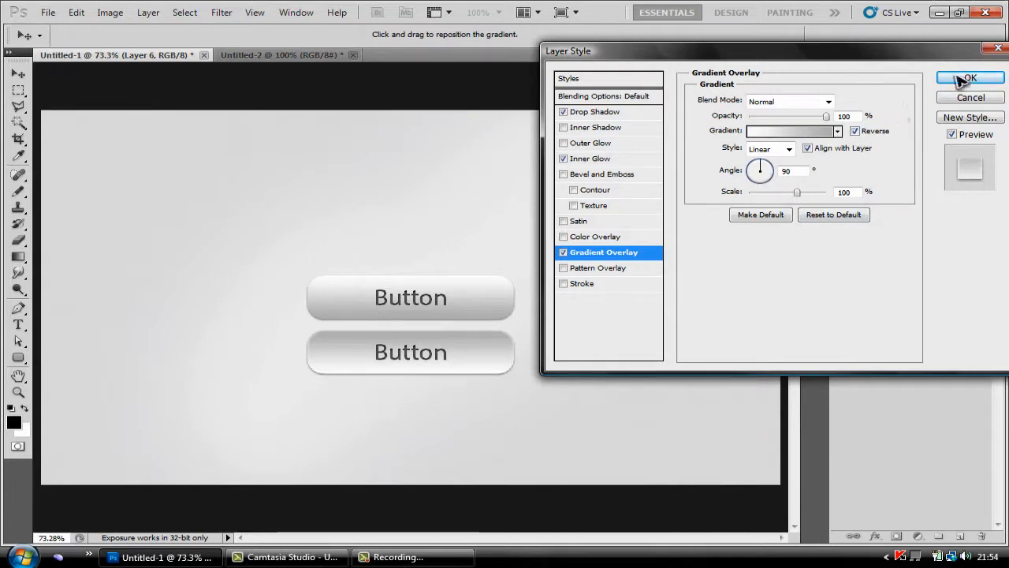
{"action": "left_click", "coordinate": [965, 77]}
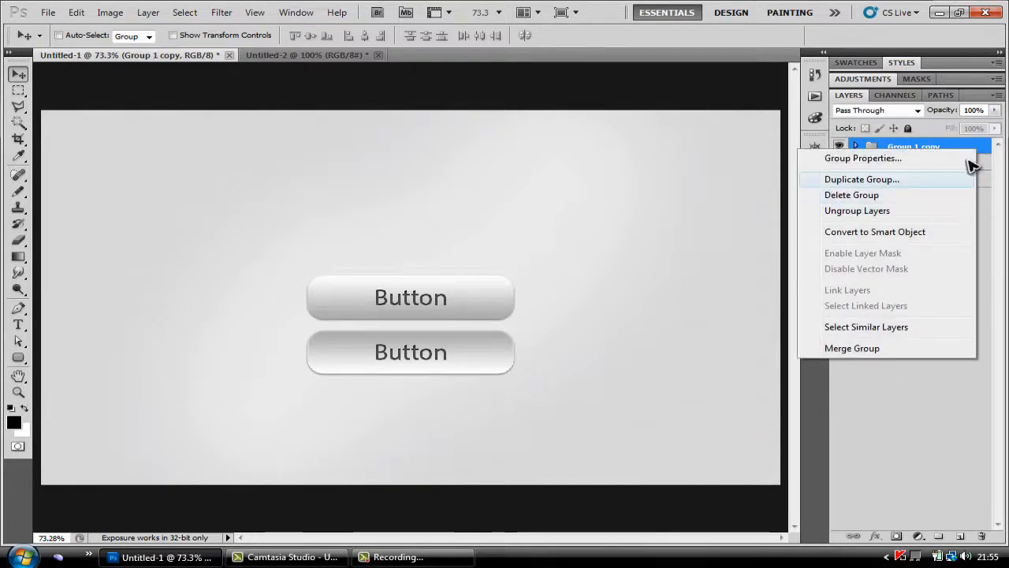
- Duplicate the group again as Group 1 copy 2 and expand it to reach Layer 6
{"action": "left_click", "coordinate": [861, 179]}
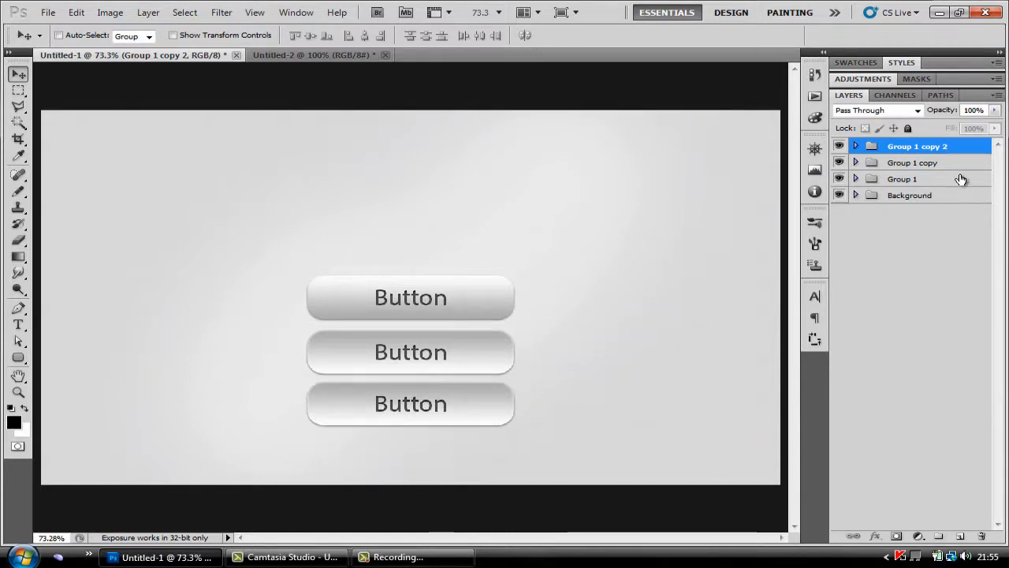
{"action": "left_click", "coordinate": [864, 146]}
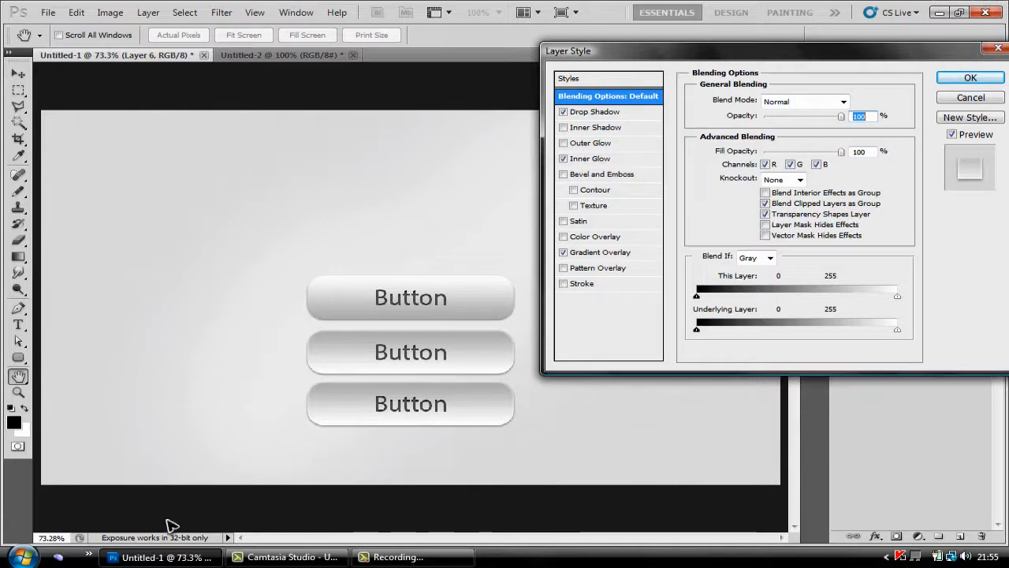
{"action": "mouse_move", "coordinate": [987, 19]}
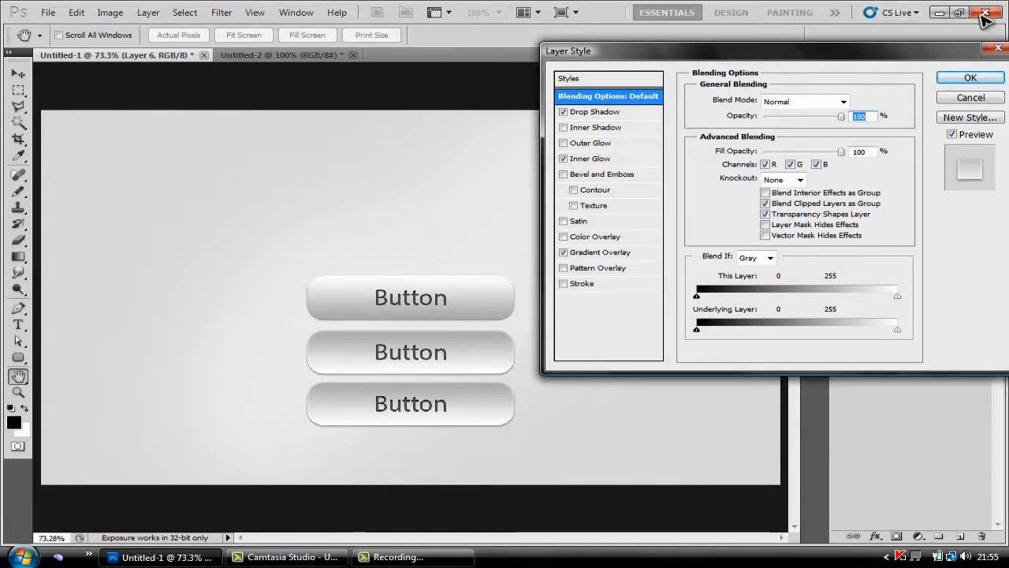
{"action": "mouse_move", "coordinate": [956, 19]}
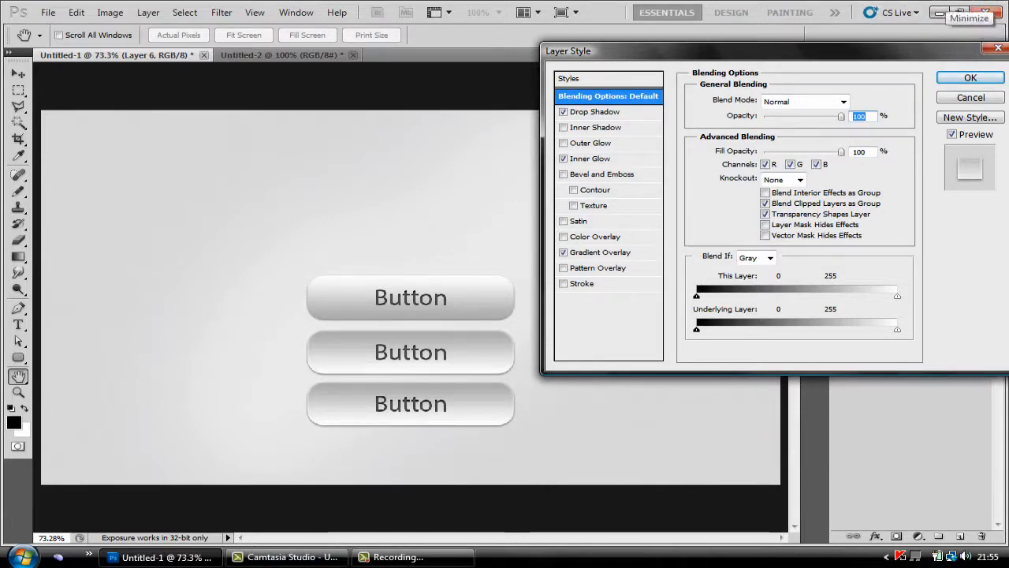
- Make the drop shadow white and add a 75% inner shadow (distance 3, size 4)
{"action": "left_click", "coordinate": [595, 111]}
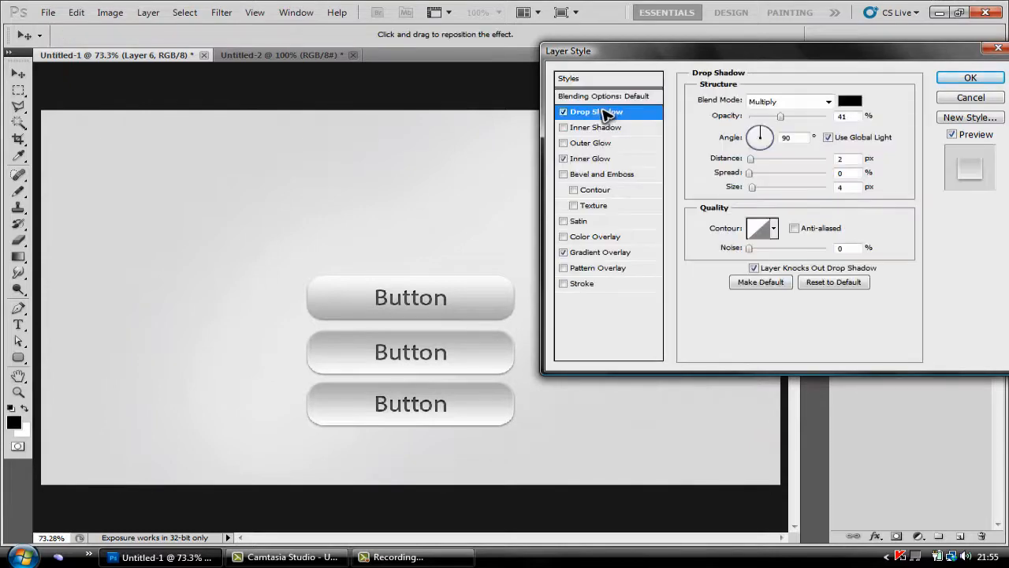
{"action": "left_click", "coordinate": [850, 101]}
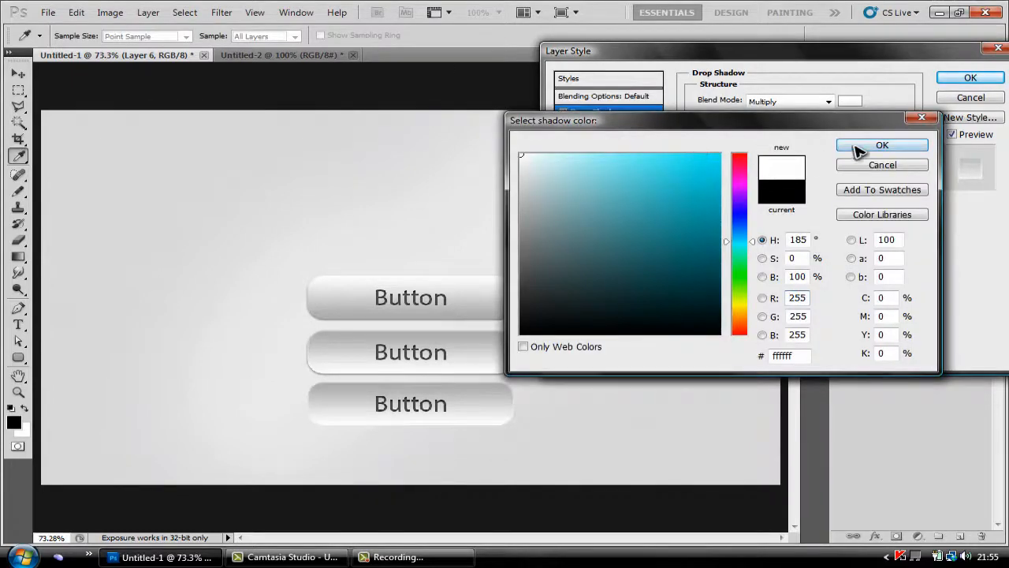
{"action": "left_click", "coordinate": [883, 145]}
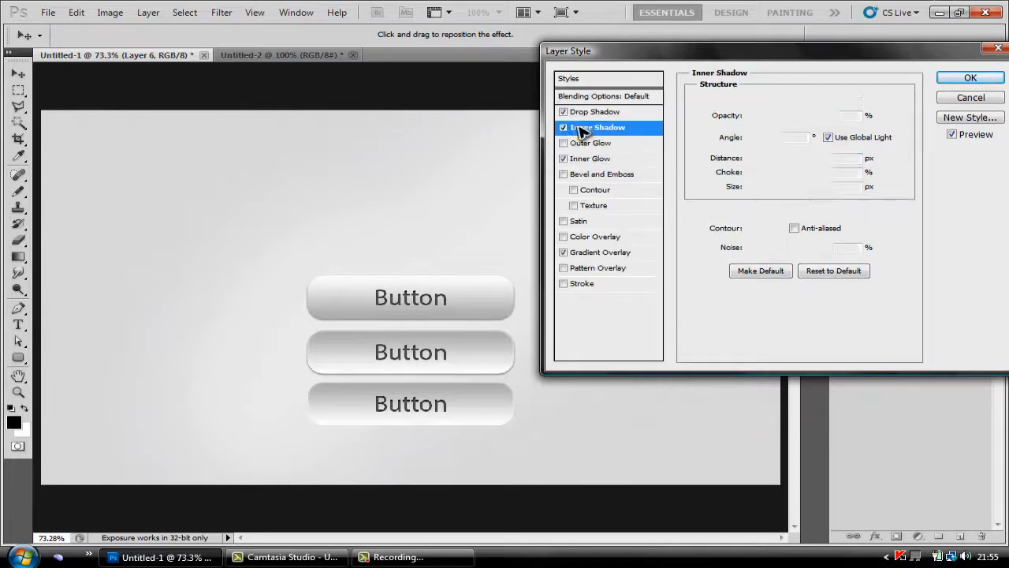
{"action": "left_click", "coordinate": [595, 127]}
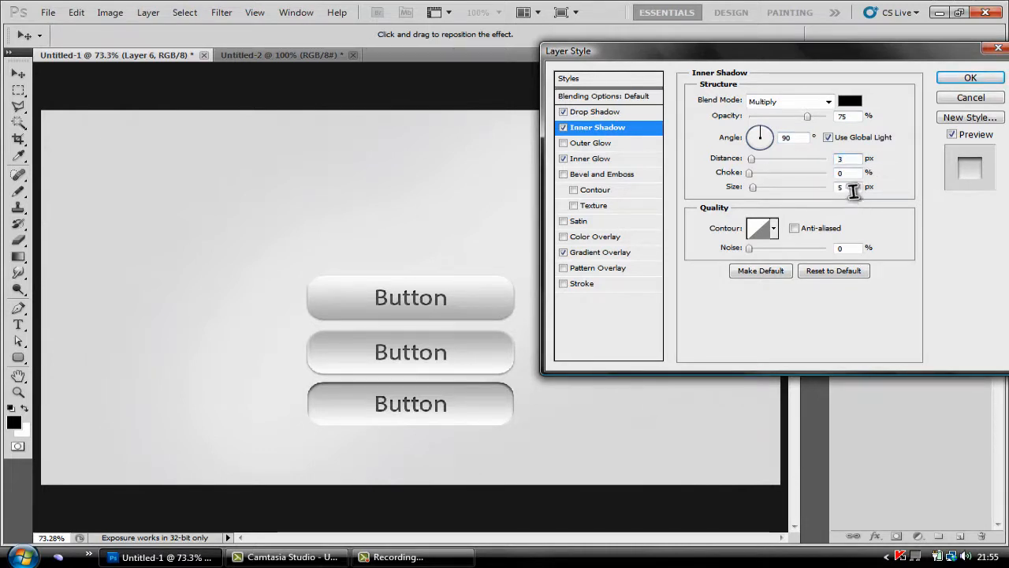
{"action": "left_click", "coordinate": [844, 187]}
{"action": "type", "text": "4"}
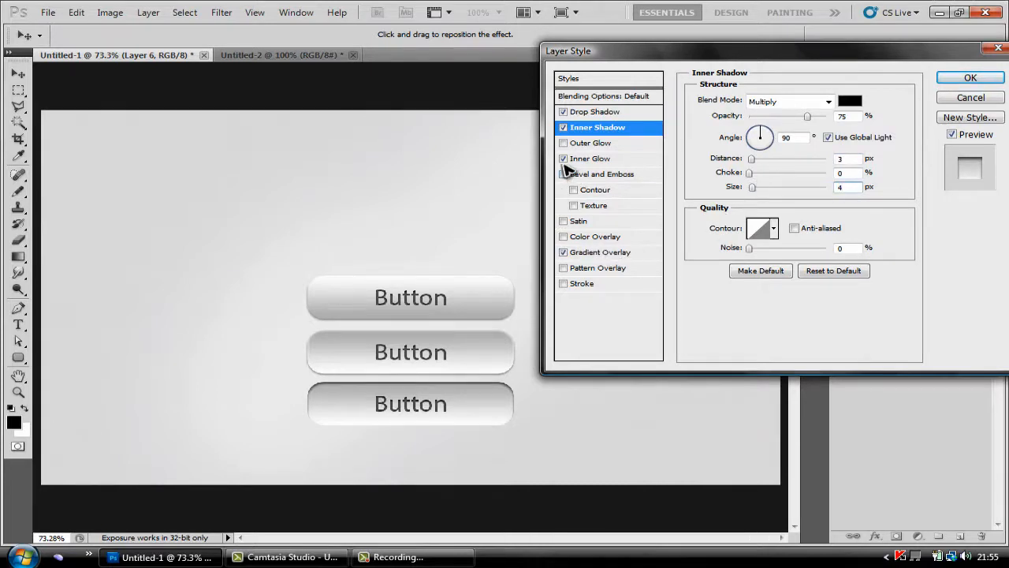
- Add a 9% outer glow and begin editing the gradient overlay's colours
{"action": "left_click", "coordinate": [593, 143]}
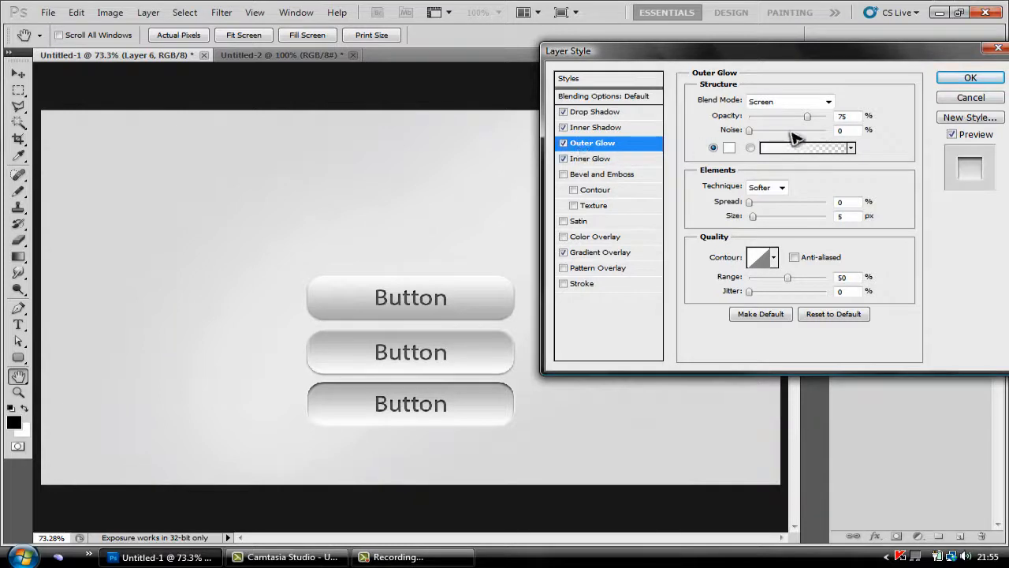
{"action": "left_click", "coordinate": [845, 116]}
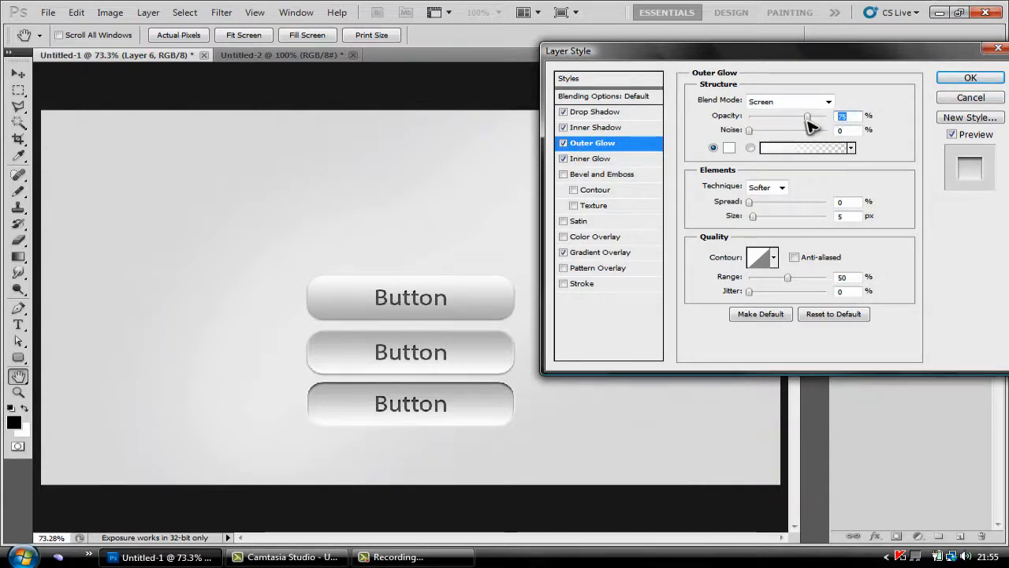
{"action": "mouse_move", "coordinate": [808, 120]}
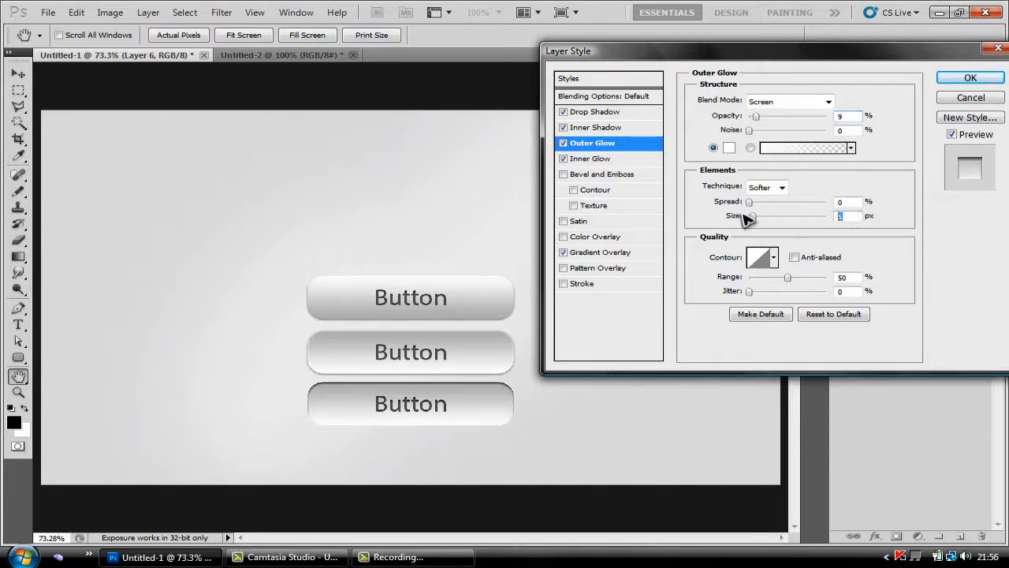
{"action": "mouse_move", "coordinate": [808, 211]}
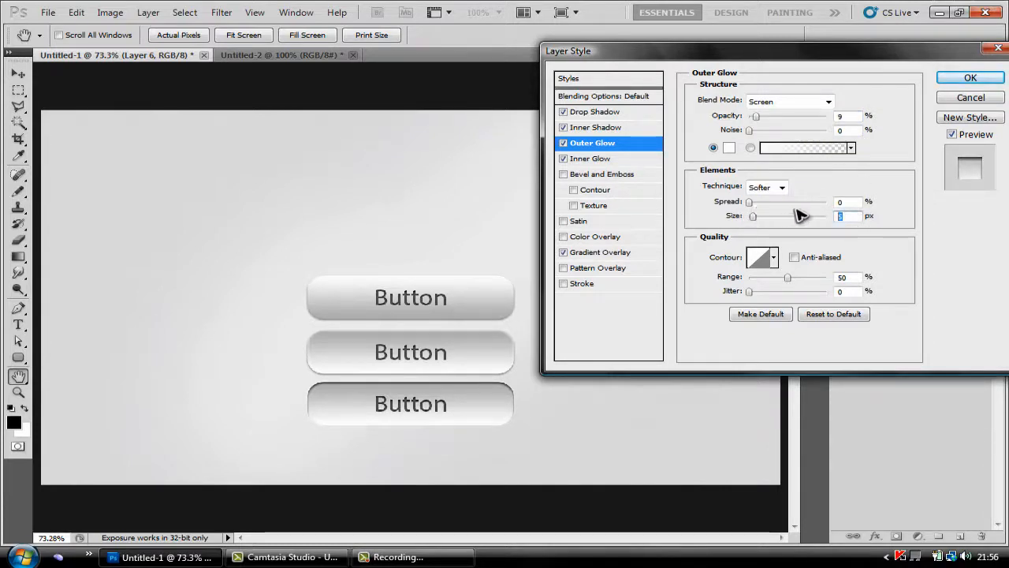
{"action": "left_click", "coordinate": [600, 251]}
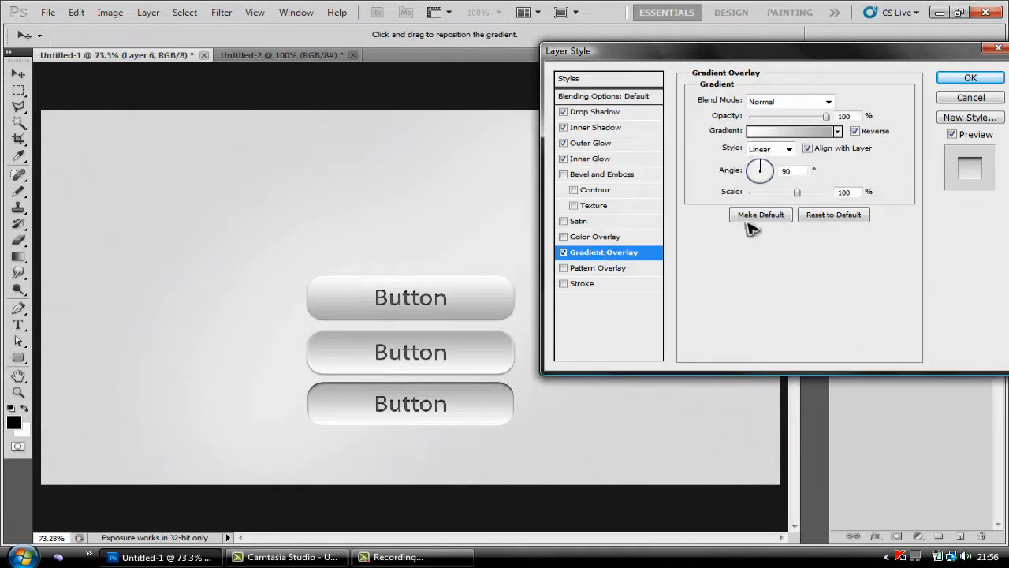
{"action": "left_click", "coordinate": [790, 131]}
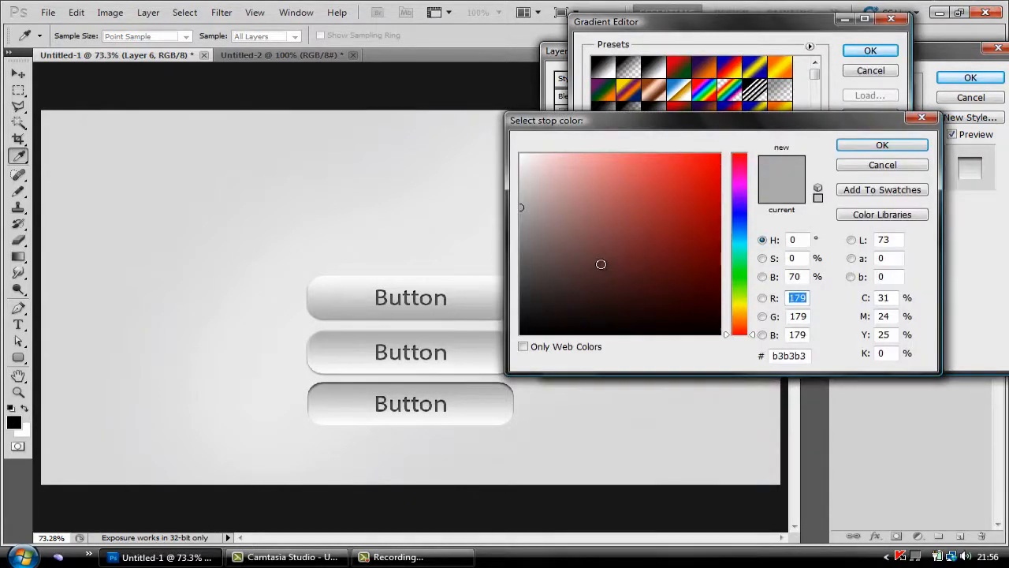
- Set the bottom button's Gradient Overlay stop colours to dark grey 454545
{"action": "left_click", "coordinate": [791, 356]}
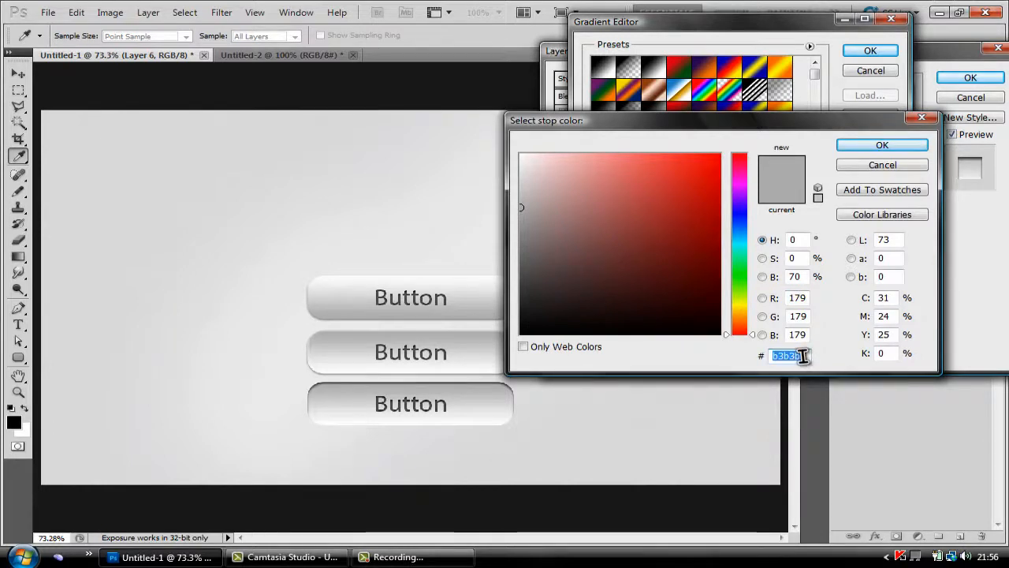
{"action": "type", "text": "454545"}
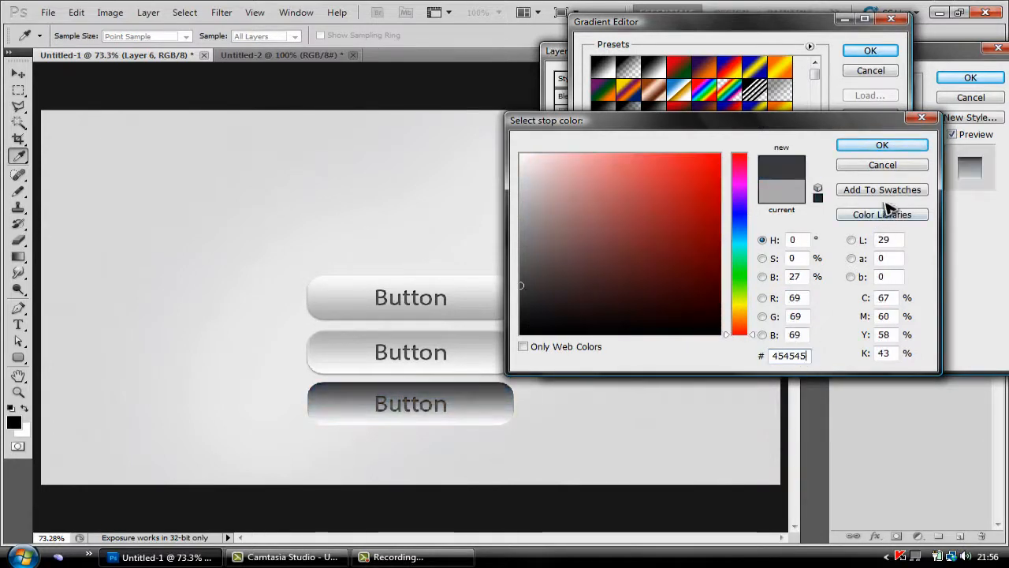
{"action": "left_click", "coordinate": [883, 144]}
{"action": "type", "text": "8787"}
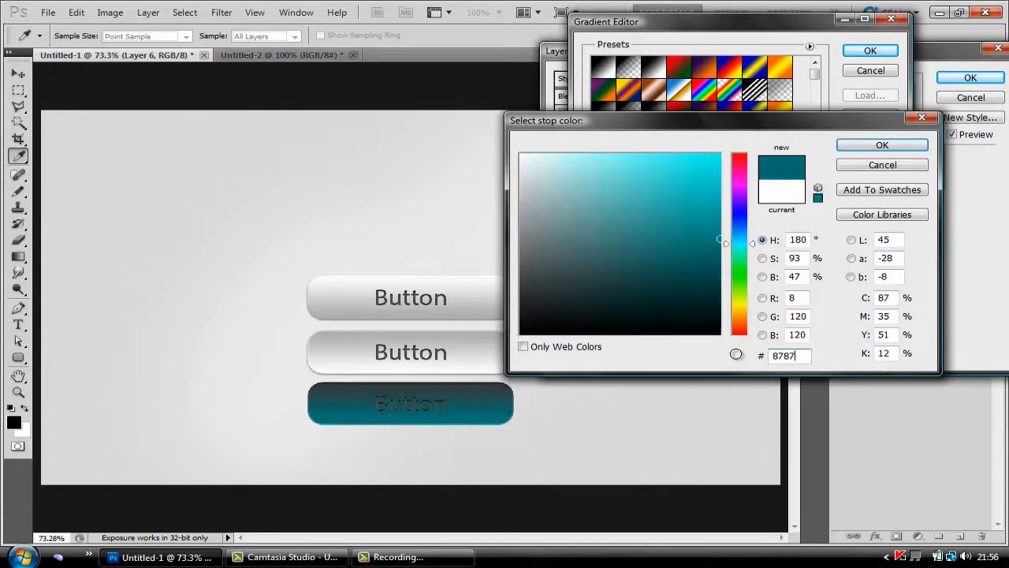
{"action": "left_click", "coordinate": [881, 144]}
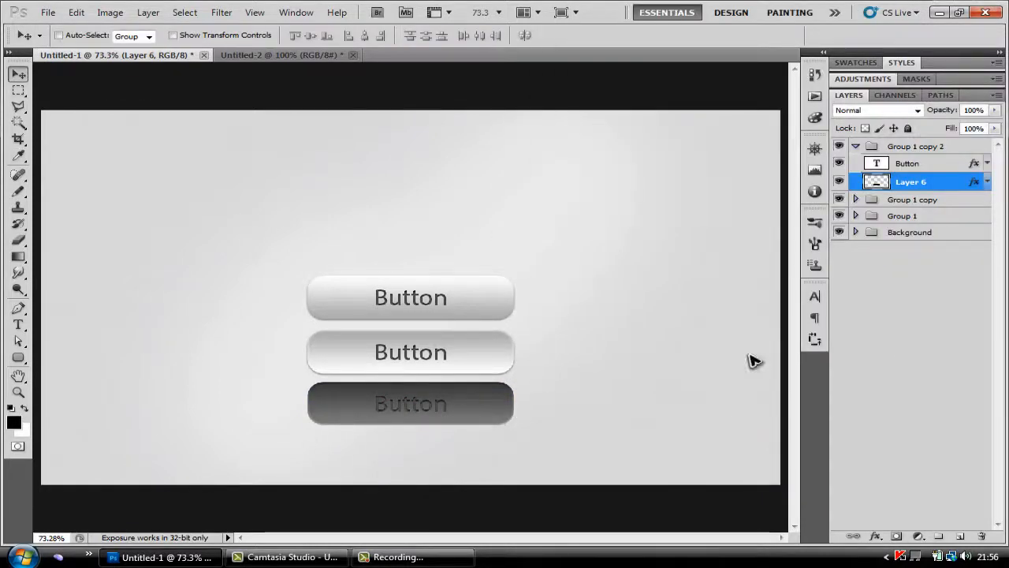
- Add a dark grey 494949 Color Overlay to the bottom button's label text layer
{"action": "left_click", "coordinate": [907, 163]}
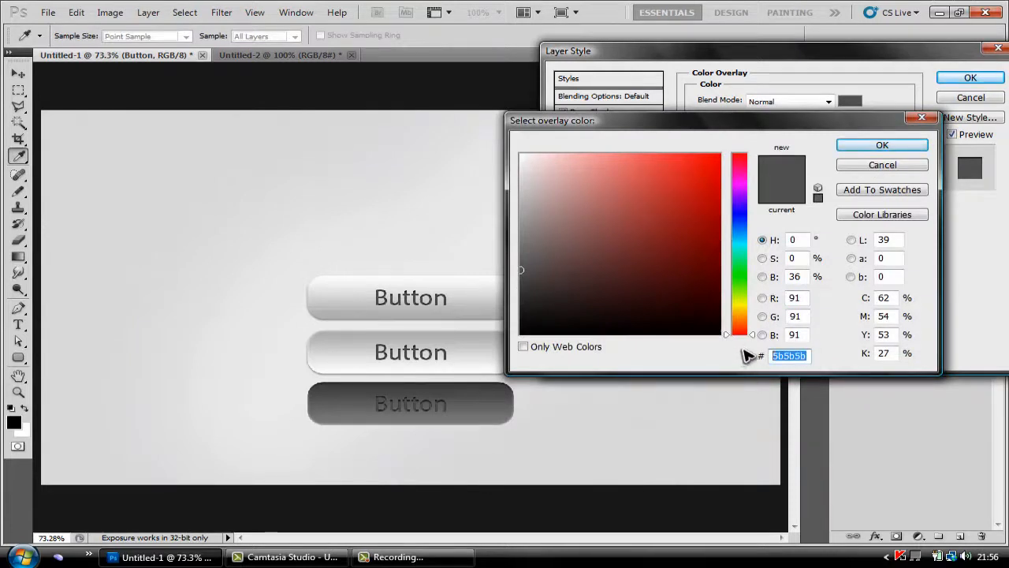
{"action": "left_click", "coordinate": [734, 230]}
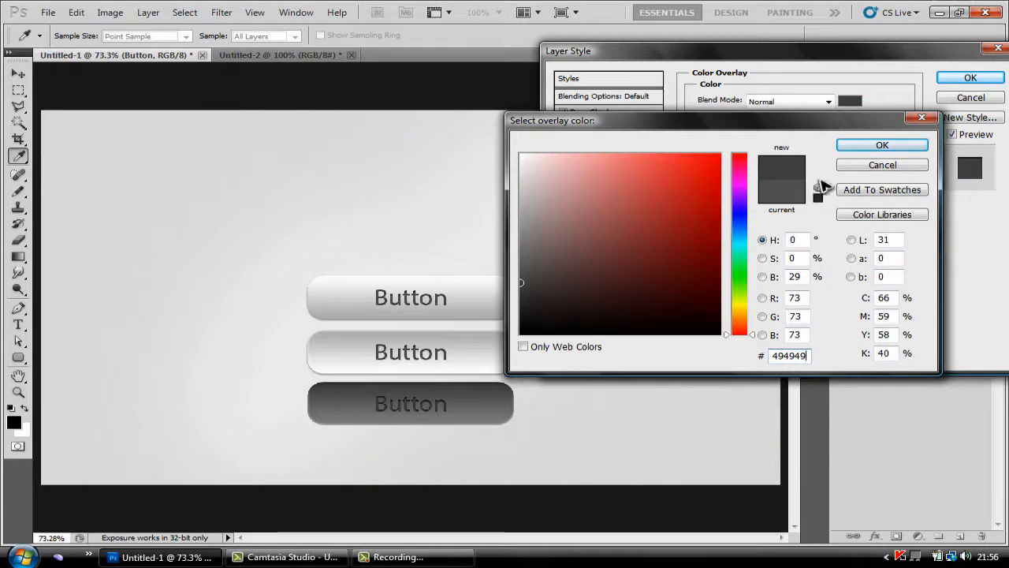
{"action": "left_click", "coordinate": [883, 144]}
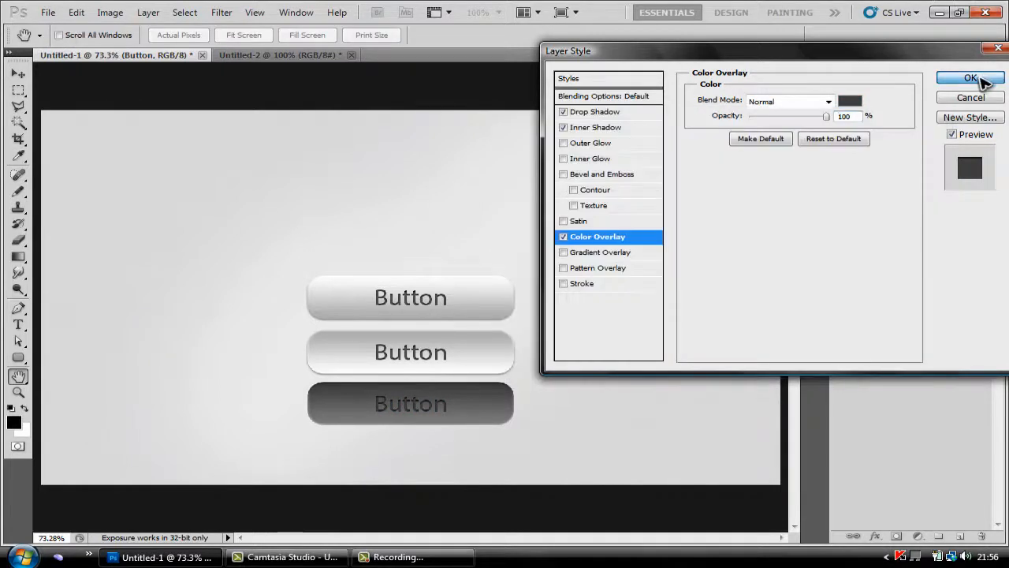
{"action": "left_click", "coordinate": [972, 75]}
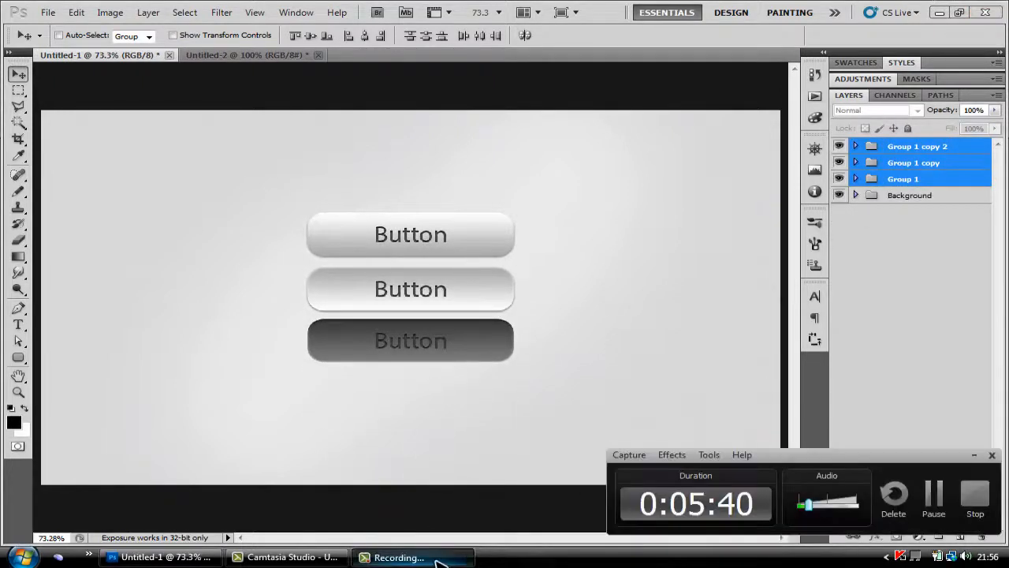
{"action": "mouse_move", "coordinate": [930, 376]}
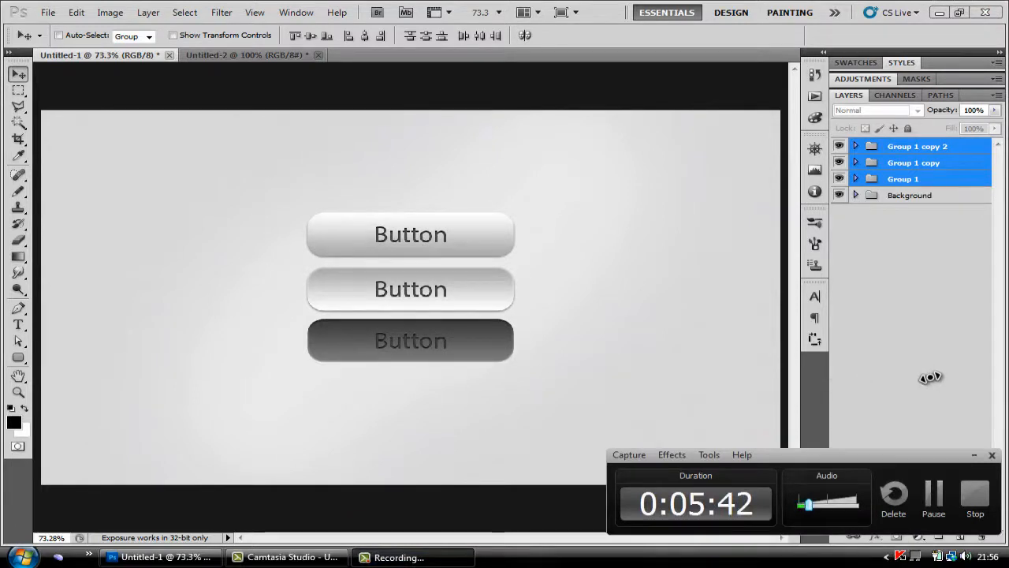